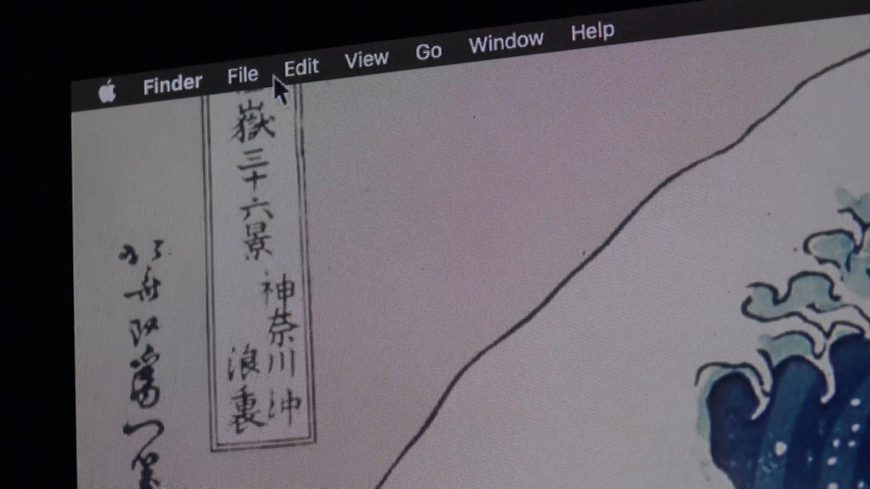
mouse_move(130, 117)
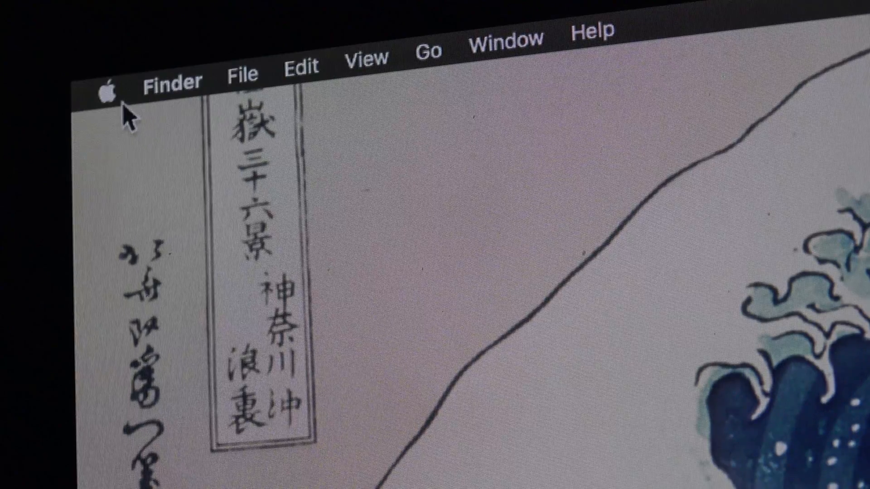
mouse_move(119, 108)
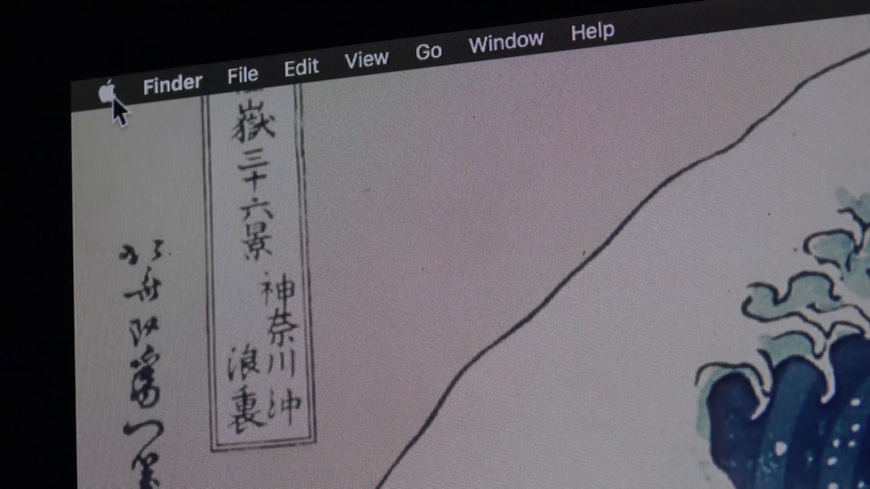
- Open the Apple menu in the Finder menu bar
left_click(109, 89)
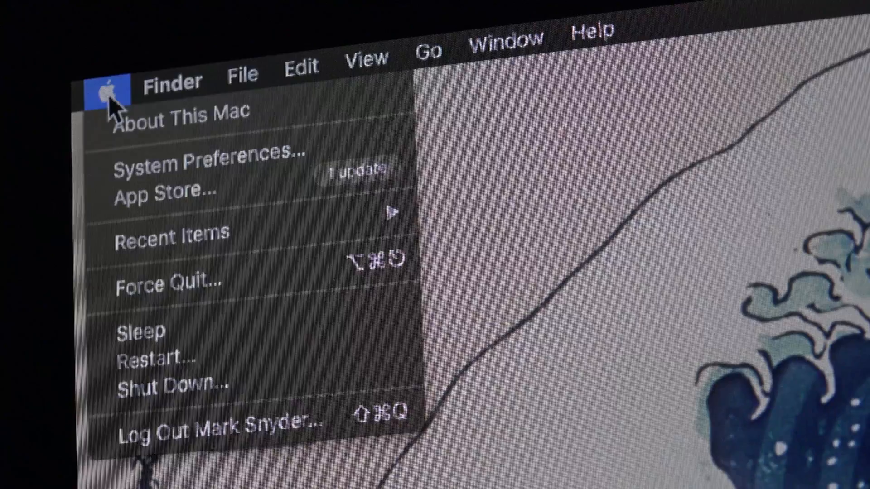
mouse_move(137, 197)
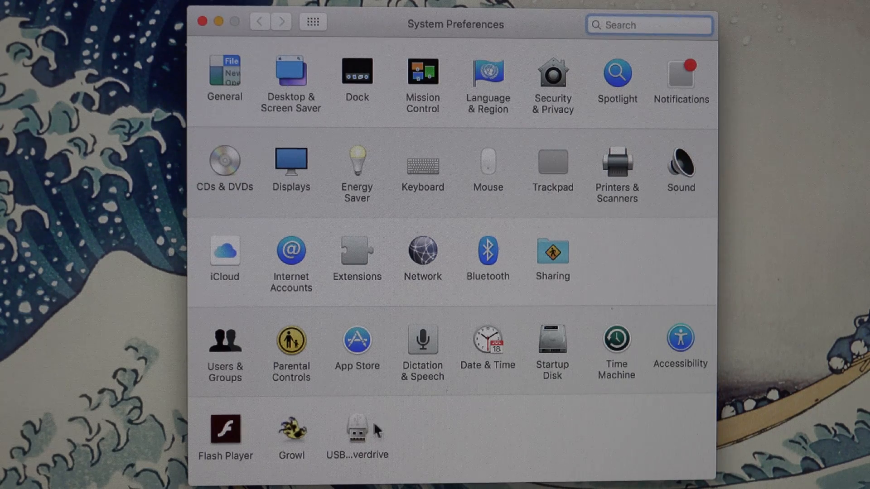
mouse_move(367, 469)
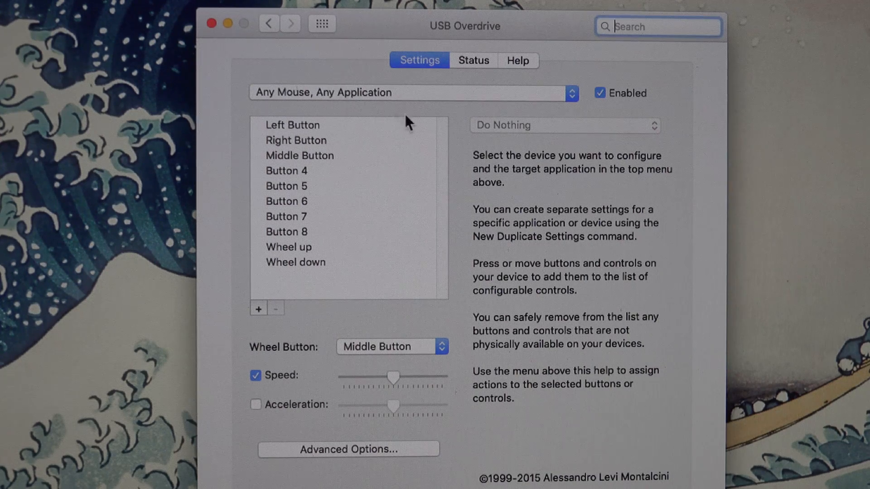
mouse_move(458, 100)
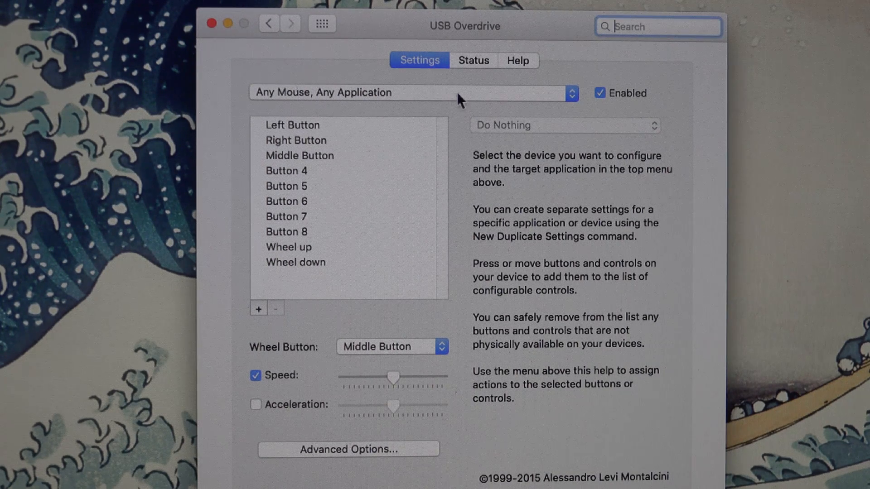
mouse_move(541, 104)
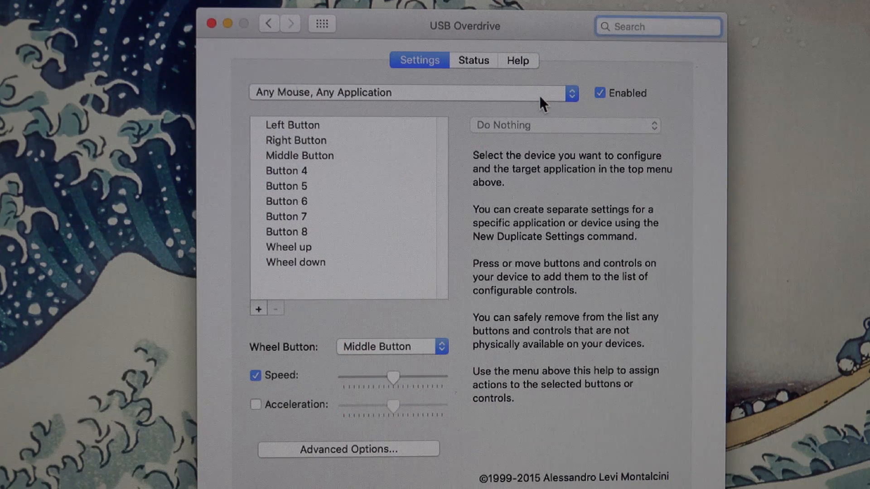
mouse_move(519, 97)
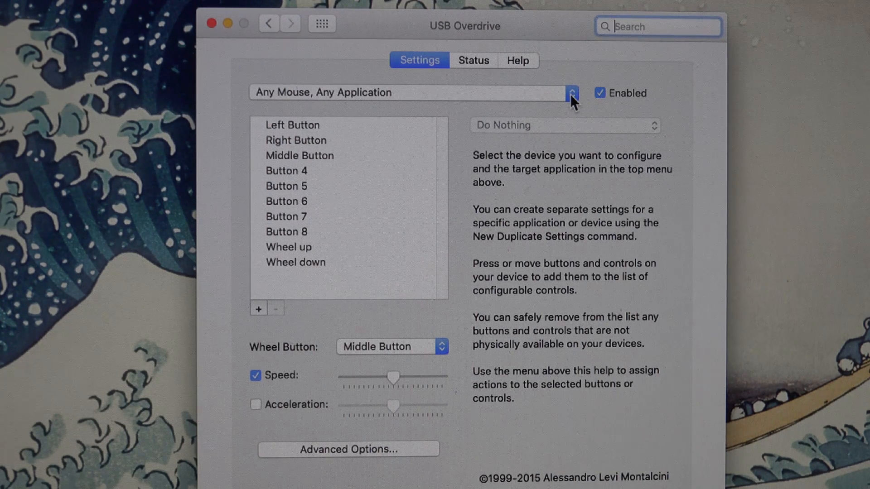
- Choose TetraMouseXS @ 0xfd130000, Any Application from the device list
left_click(571, 92)
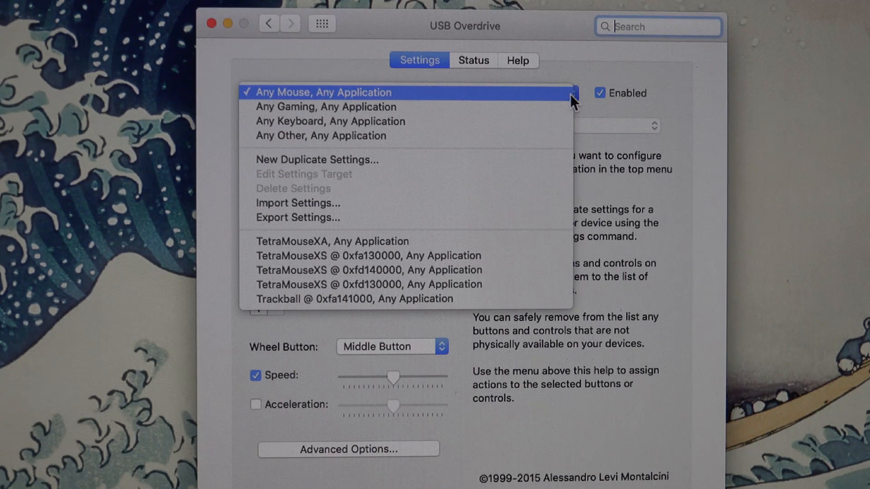
mouse_move(489, 192)
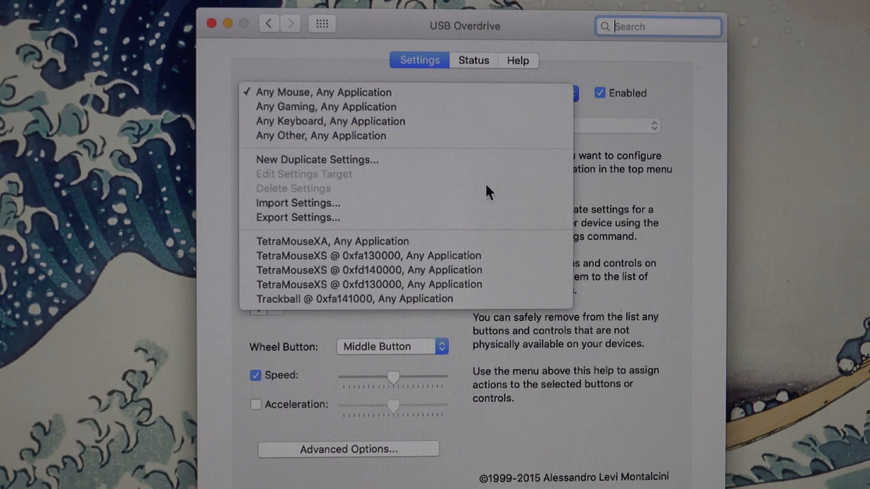
mouse_move(349, 298)
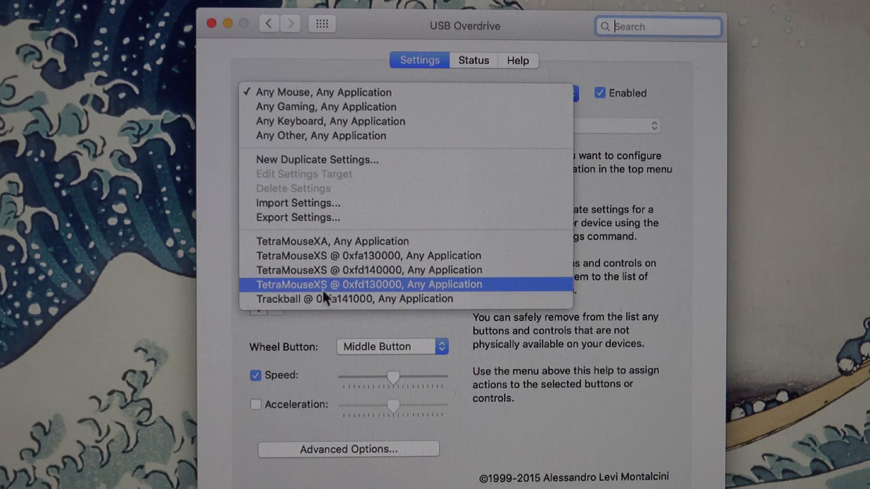
mouse_move(422, 289)
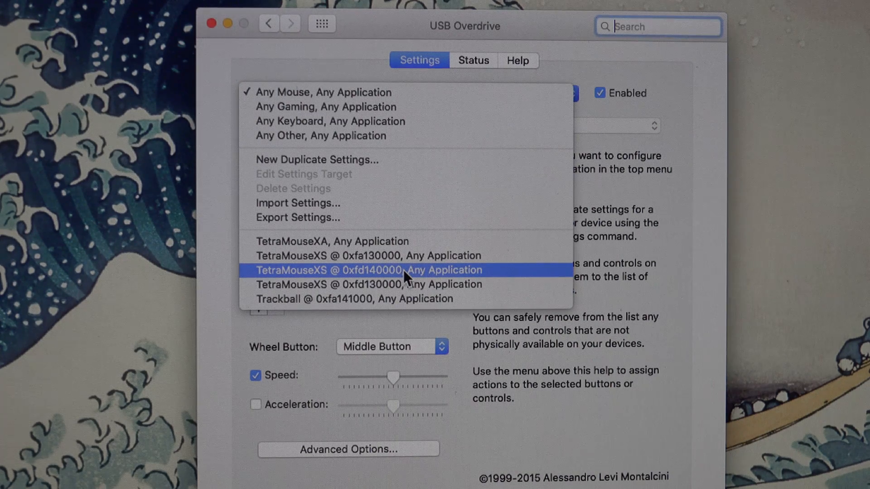
mouse_move(397, 233)
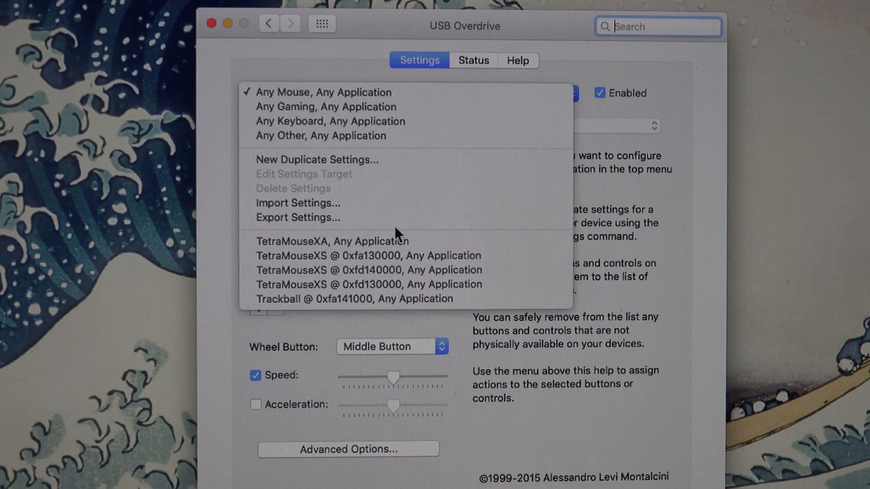
mouse_move(369, 270)
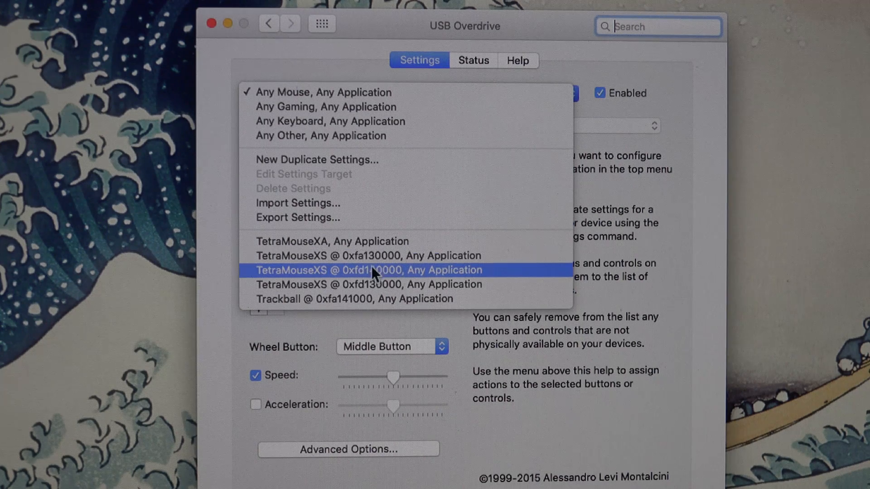
mouse_move(405, 208)
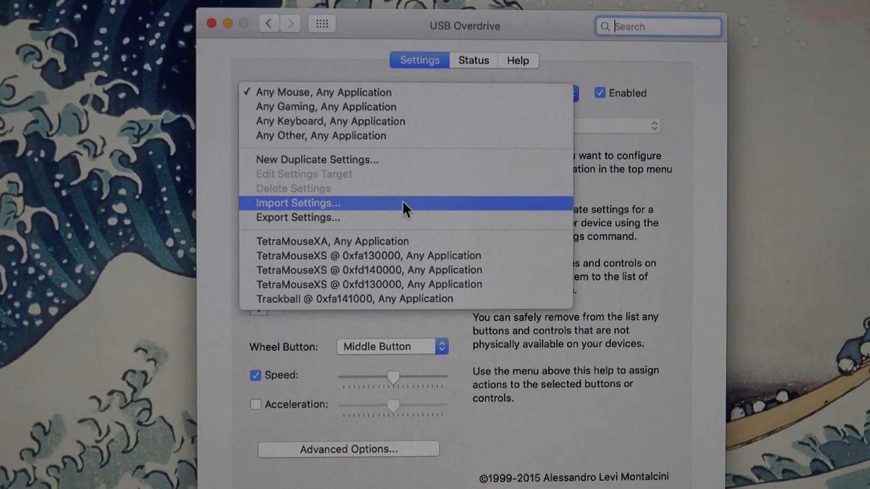
mouse_move(394, 217)
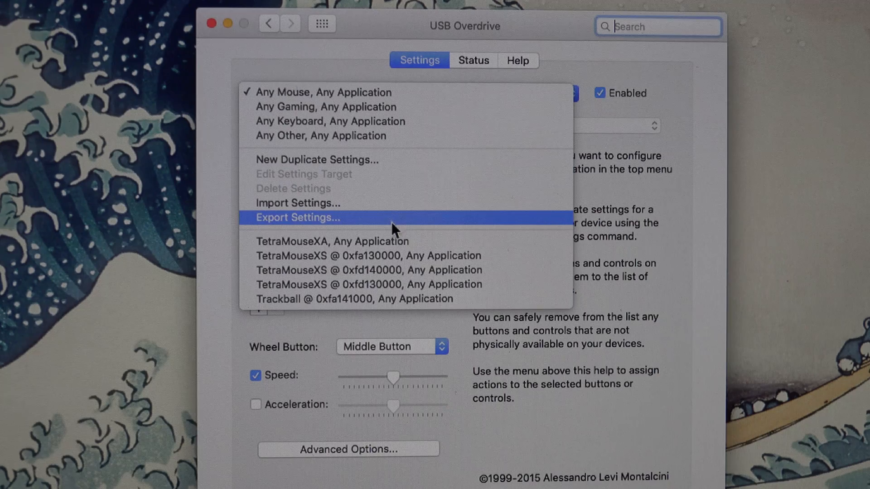
mouse_move(373, 299)
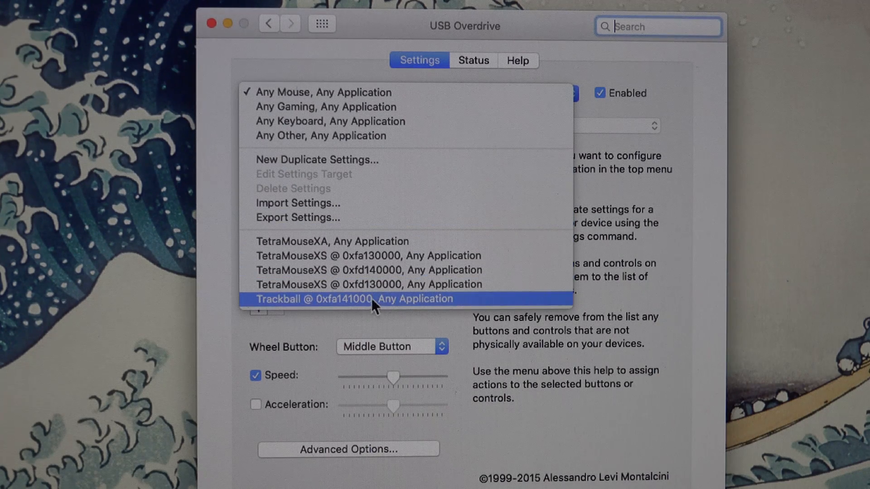
mouse_move(370, 284)
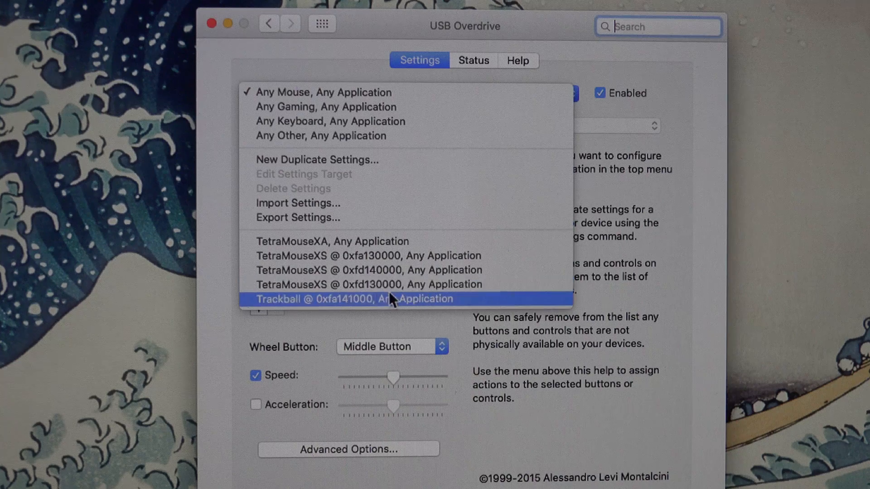
mouse_move(372, 284)
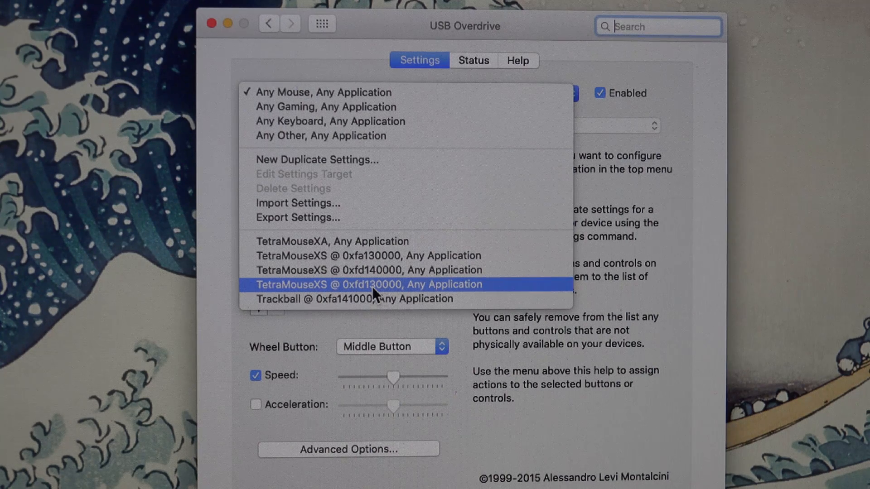
mouse_move(368, 291)
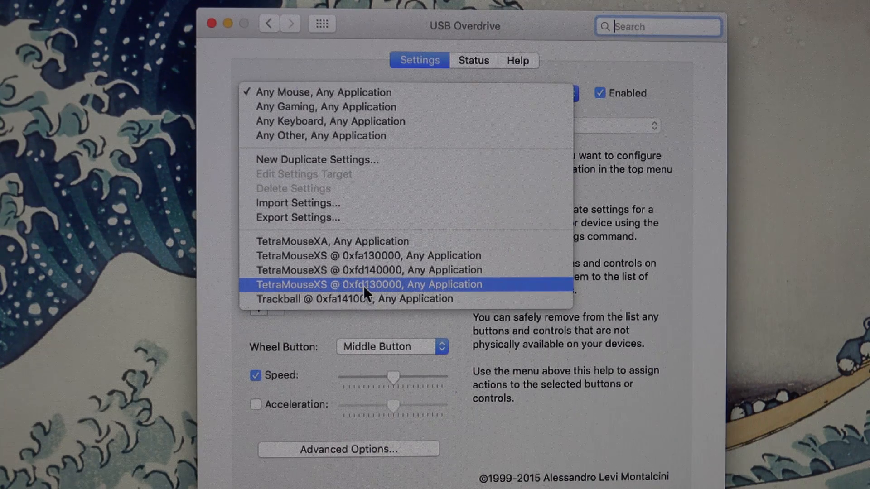
left_click(368, 285)
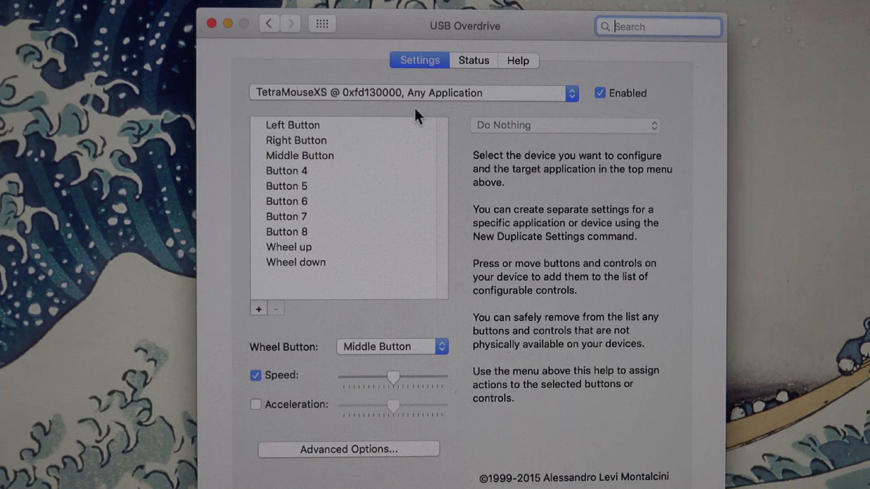
mouse_move(587, 116)
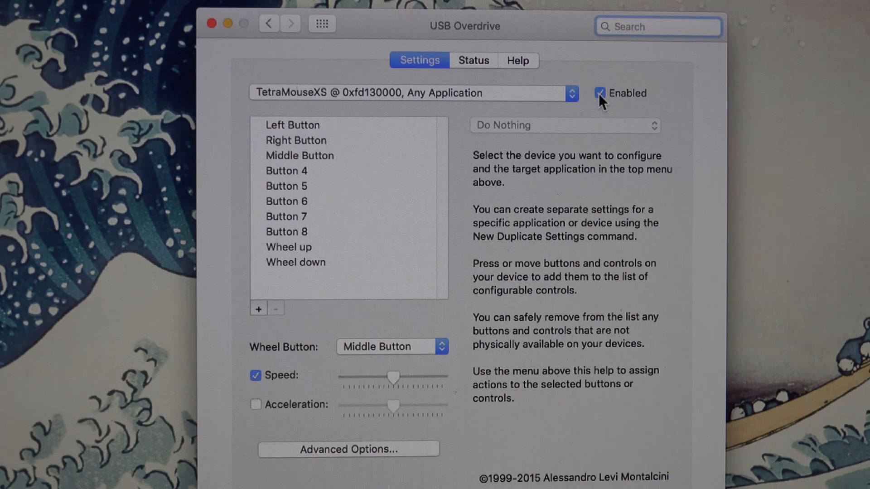
left_click(601, 92)
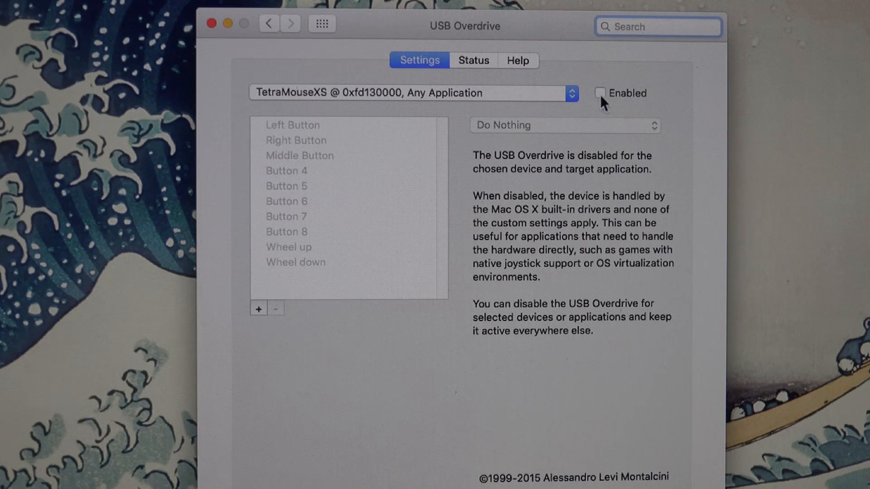
left_click(599, 93)
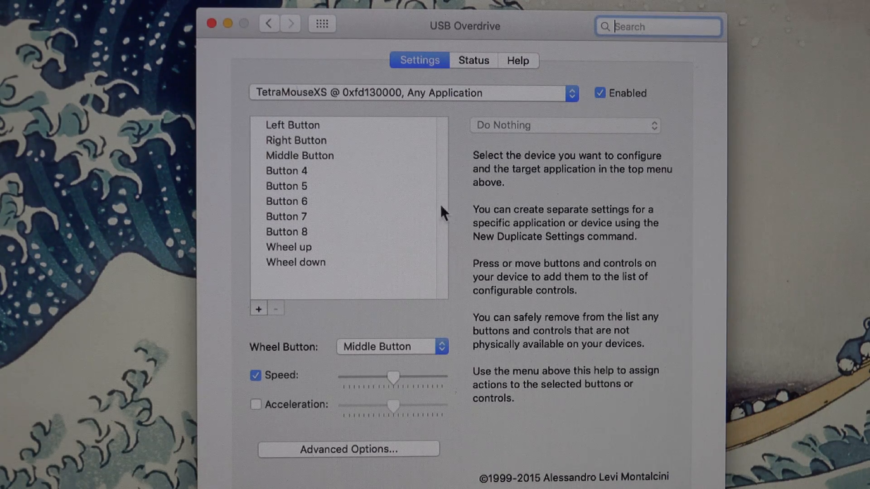
mouse_move(312, 131)
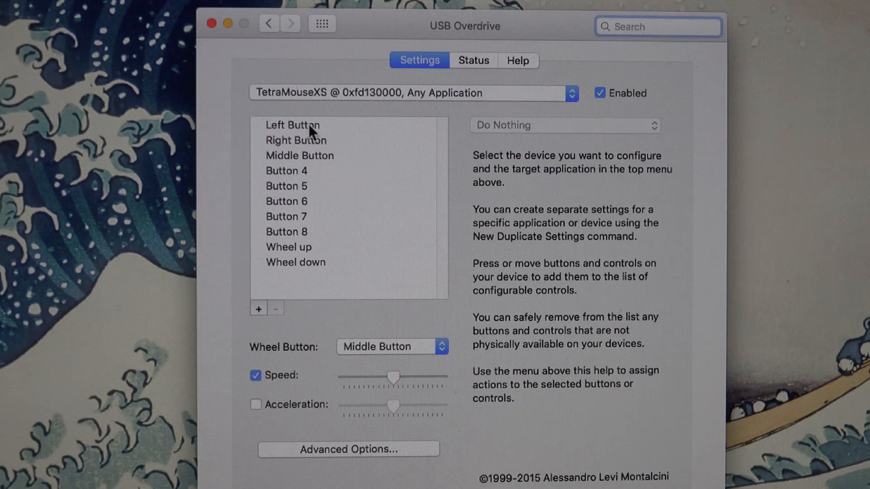
left_click(292, 125)
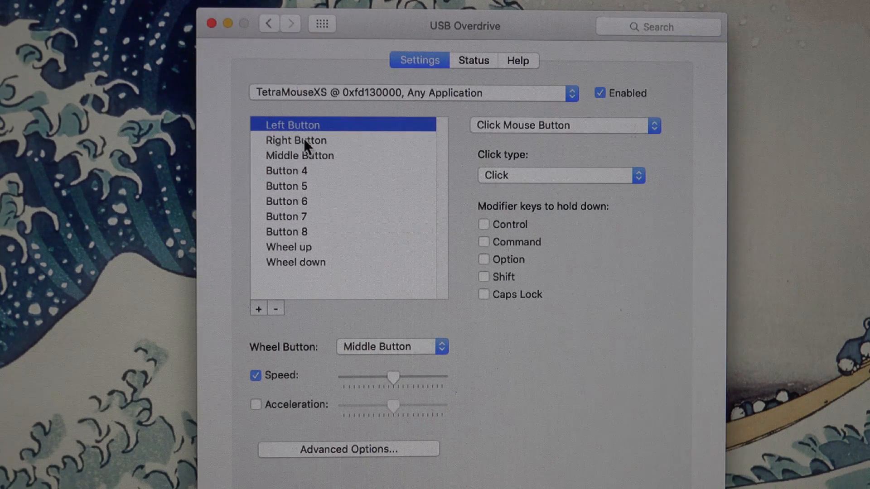
mouse_move(316, 145)
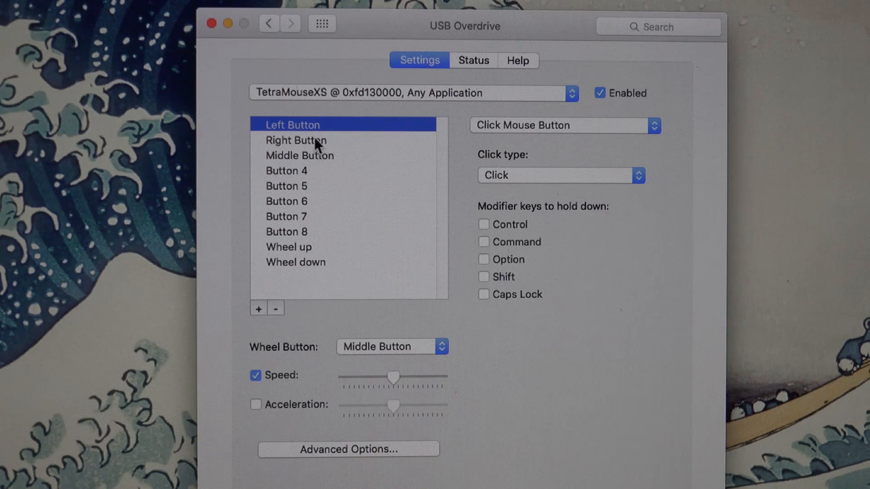
mouse_move(513, 139)
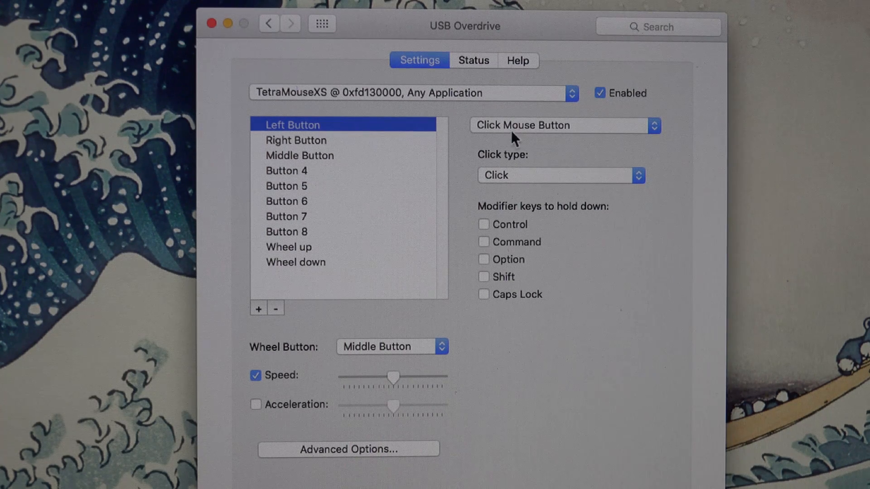
mouse_move(590, 141)
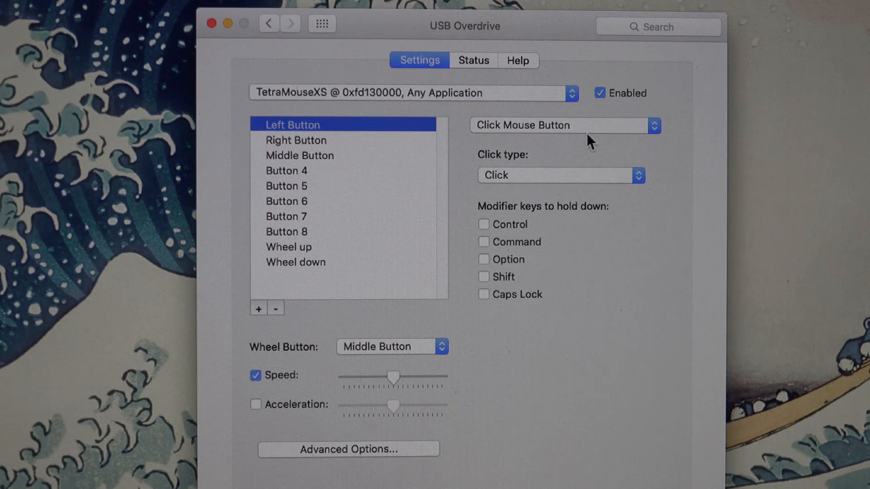
mouse_move(527, 208)
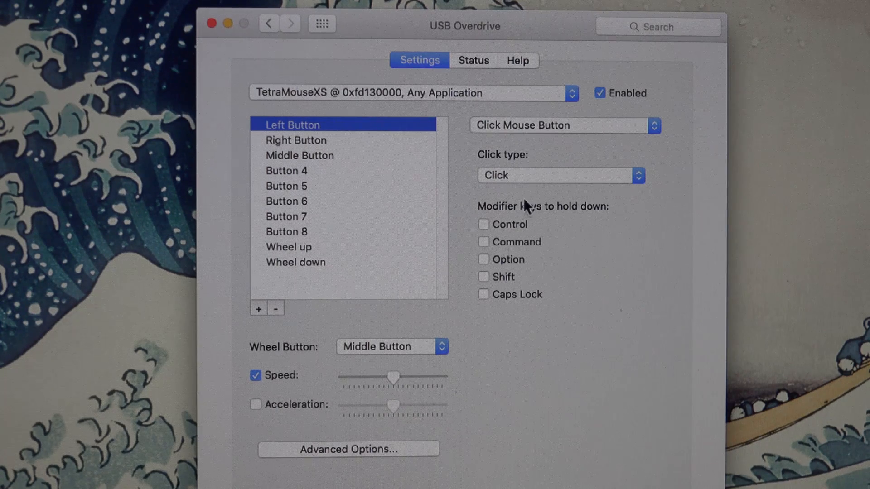
mouse_move(649, 185)
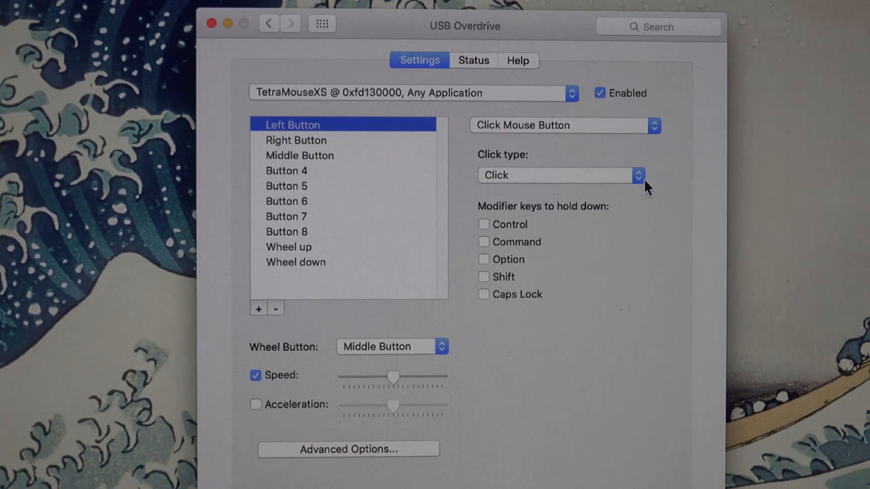
mouse_move(658, 139)
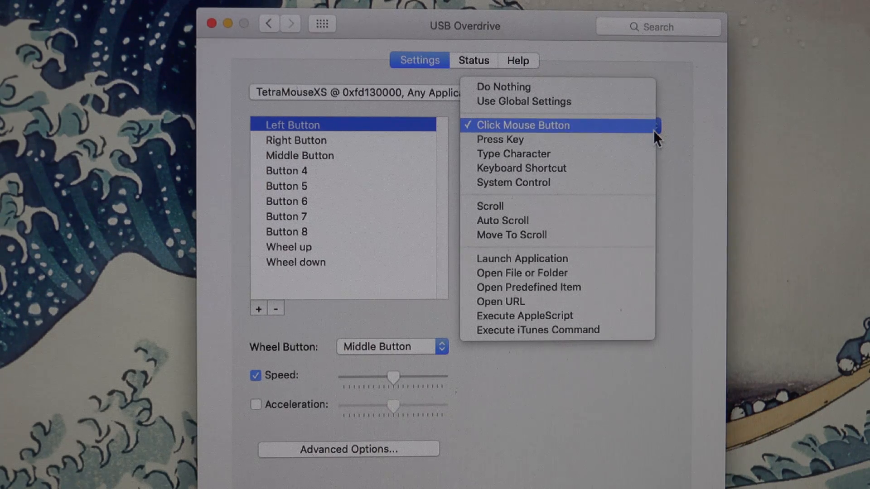
mouse_move(546, 140)
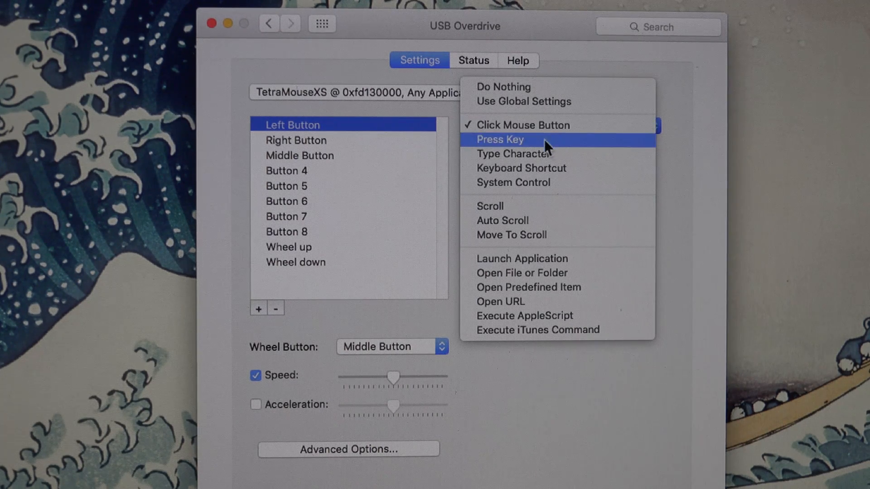
mouse_move(535, 272)
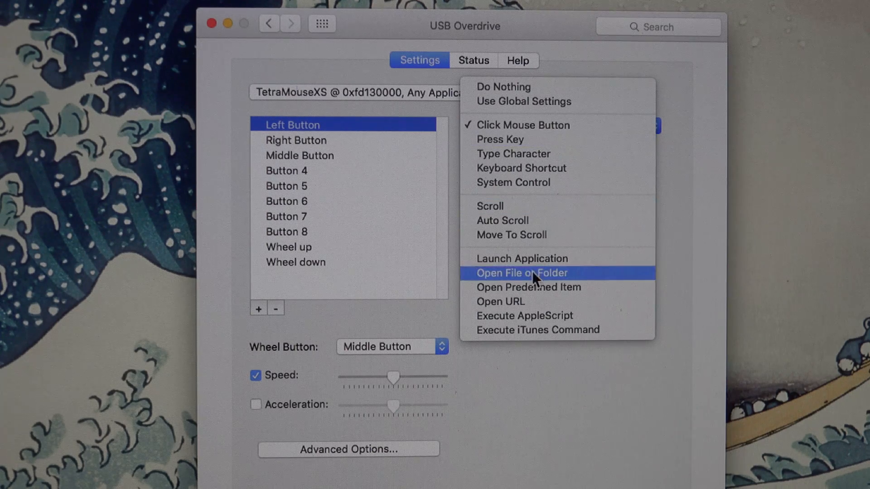
mouse_move(662, 138)
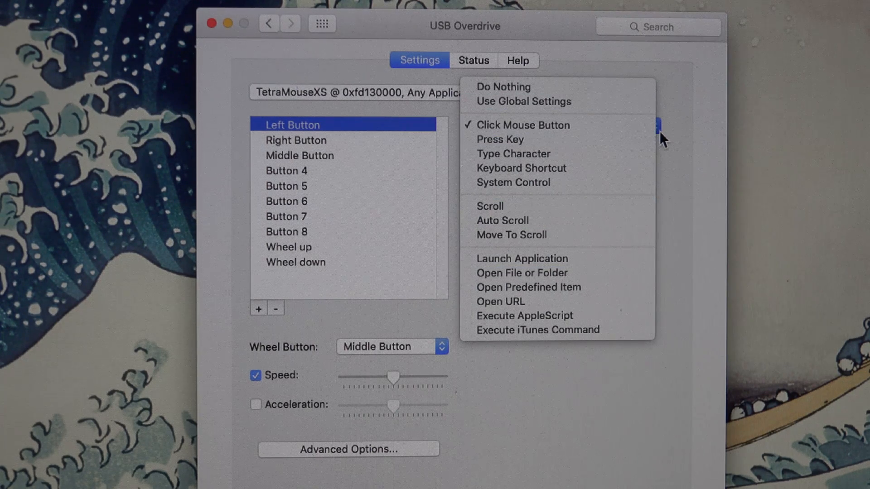
left_click(522, 125)
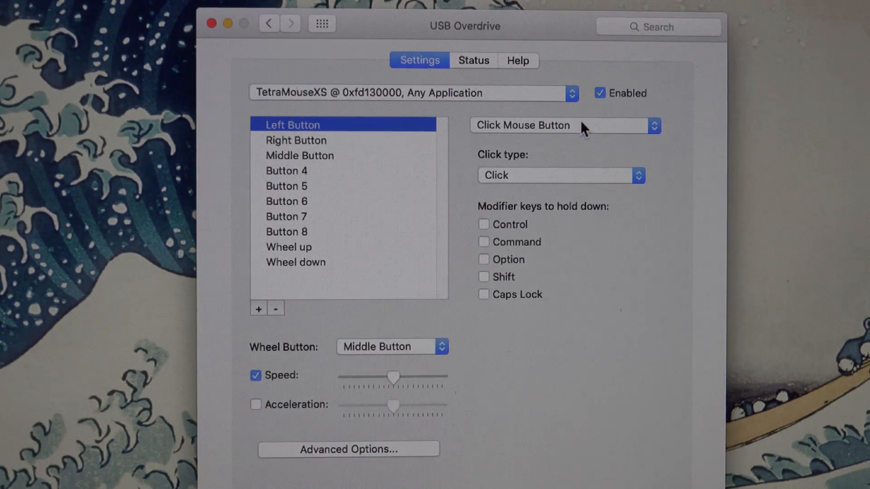
mouse_move(643, 187)
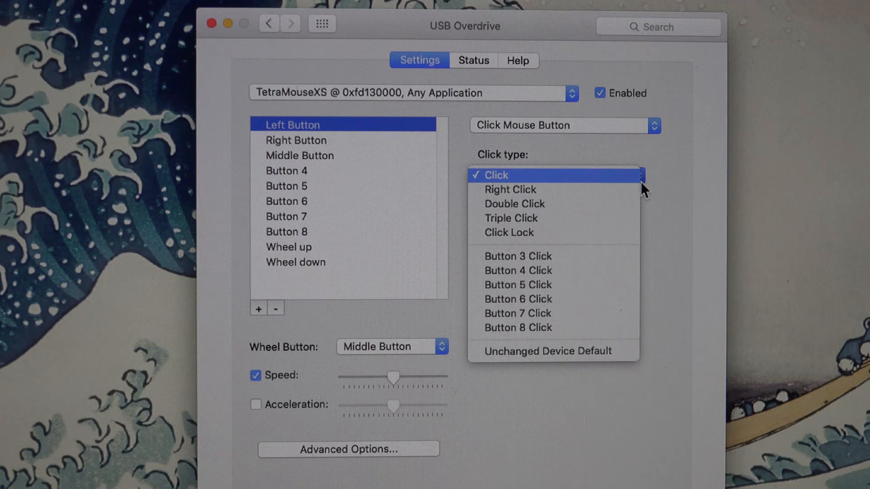
left_click(493, 174)
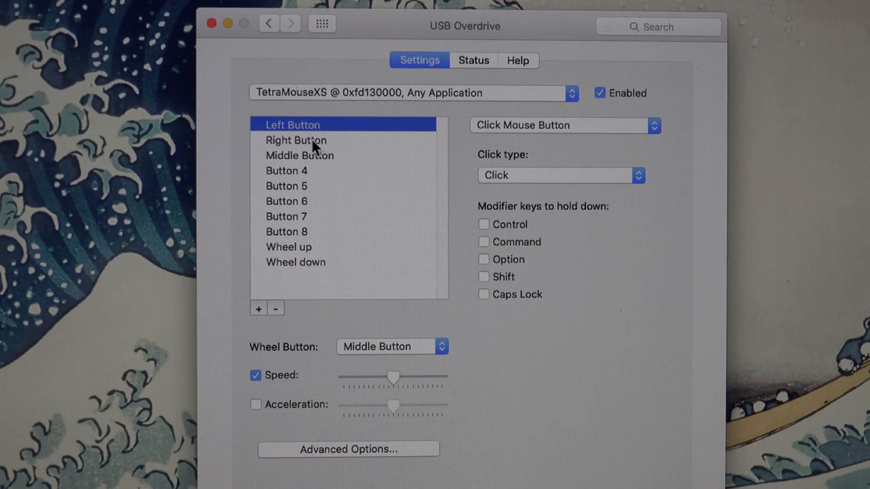
- Review Right Button, Middle Button's vertical Move To Scroll, and Button 4's Back shortcut
left_click(296, 140)
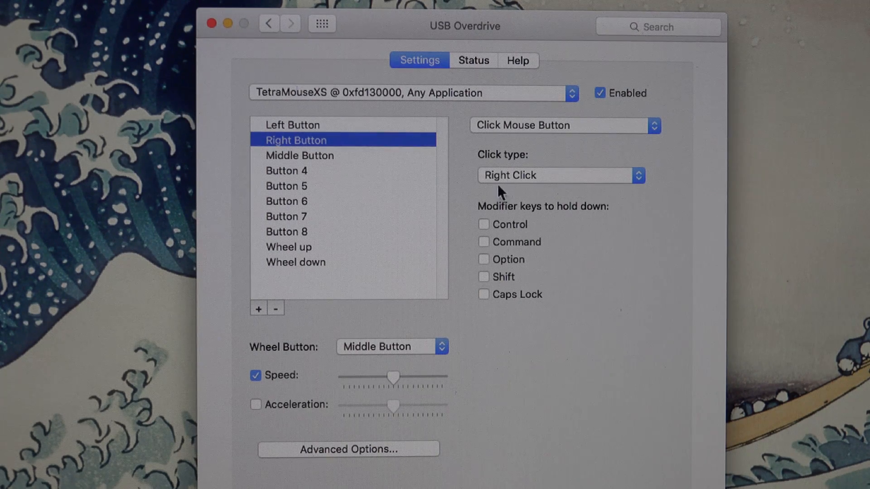
mouse_move(321, 175)
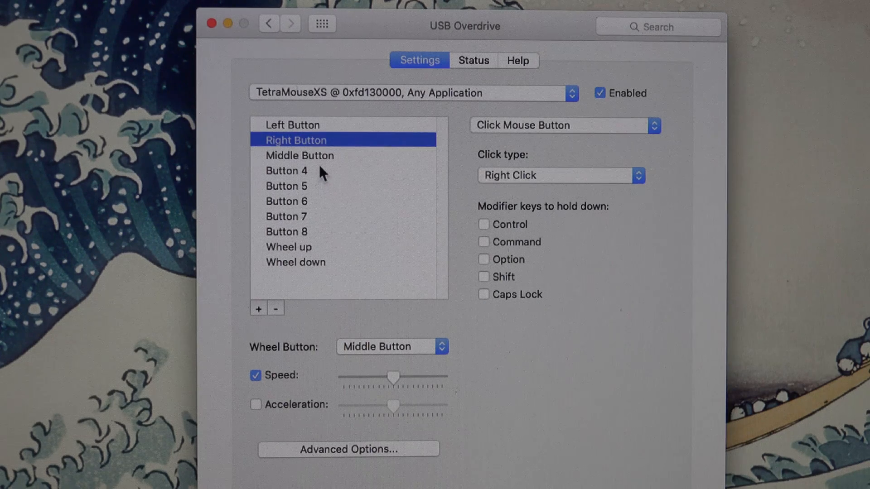
left_click(300, 155)
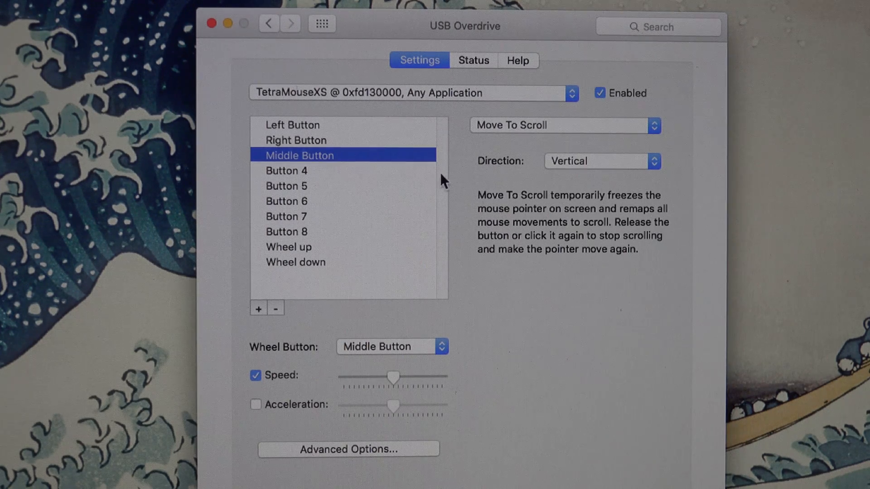
mouse_move(504, 146)
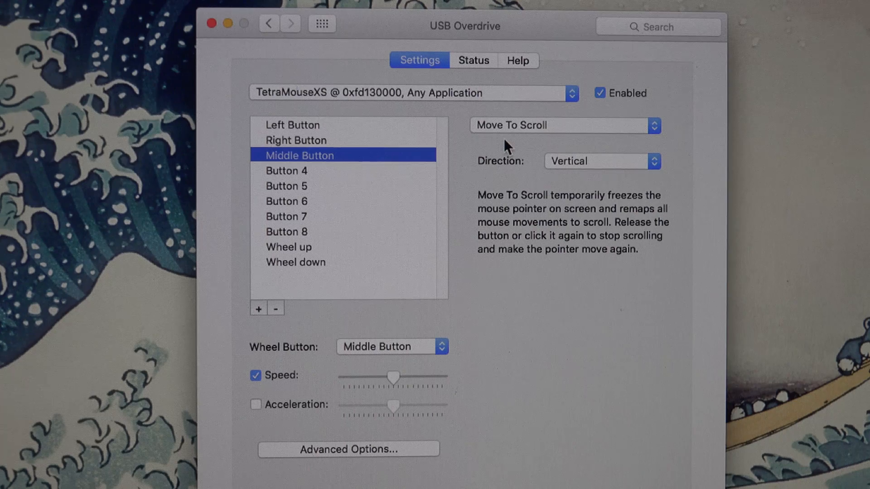
mouse_move(534, 173)
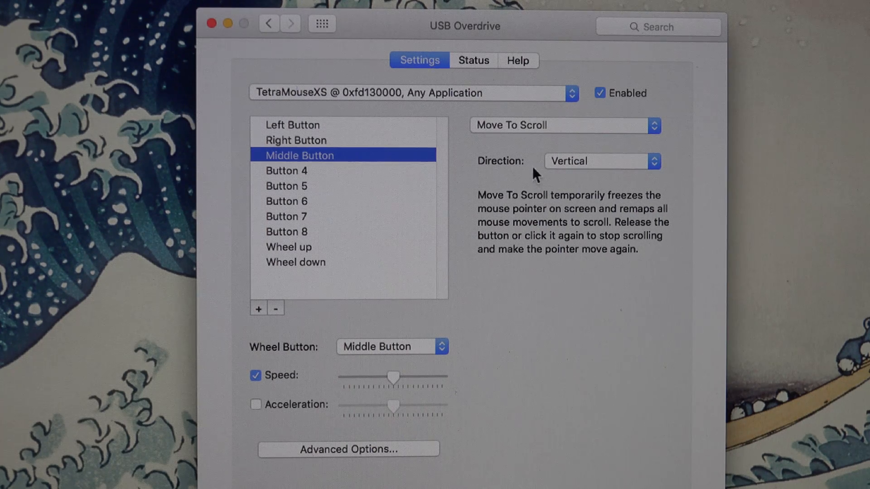
mouse_move(526, 178)
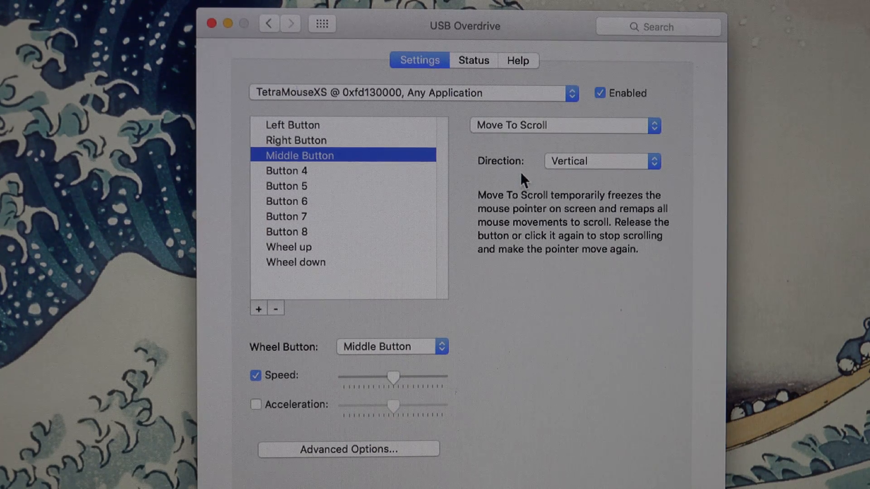
mouse_move(655, 183)
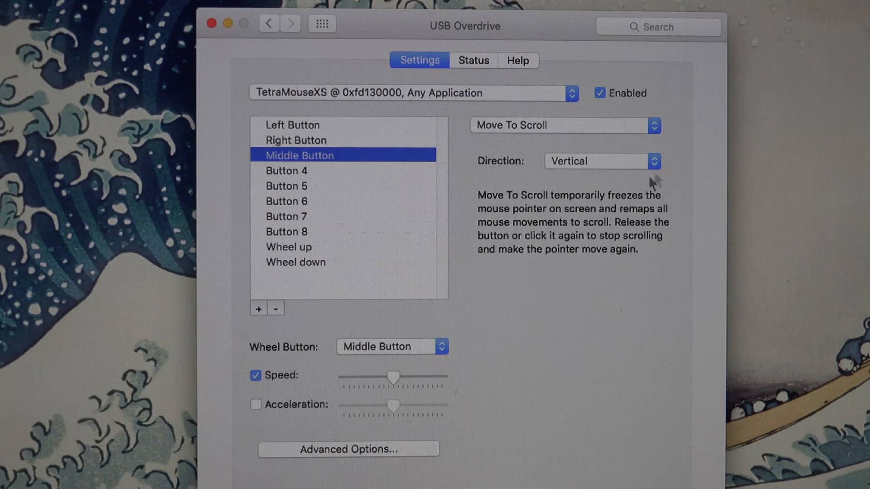
mouse_move(512, 181)
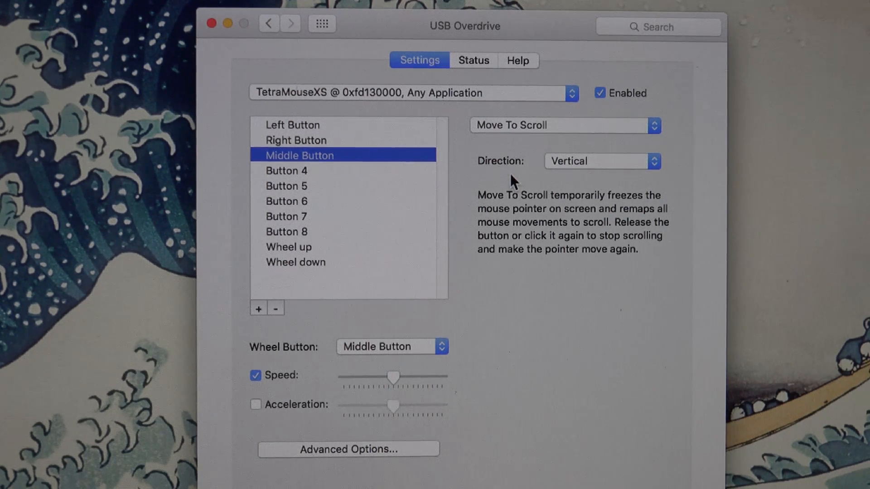
mouse_move(282, 175)
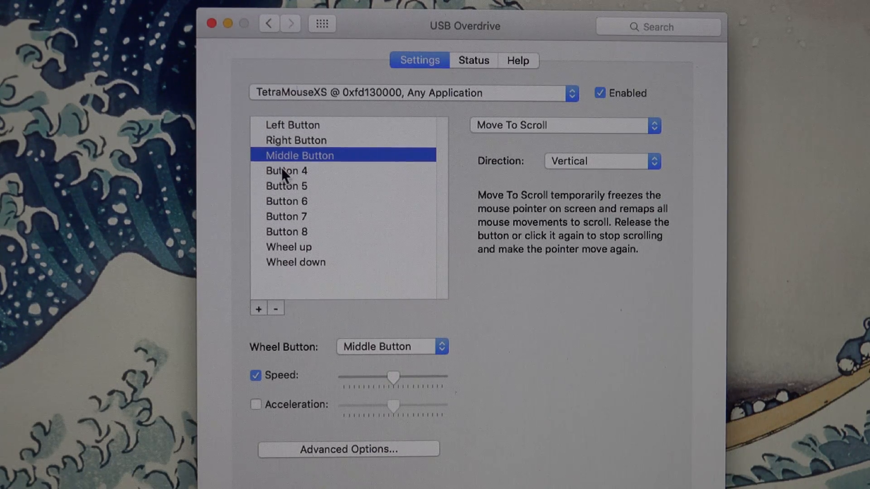
left_click(286, 170)
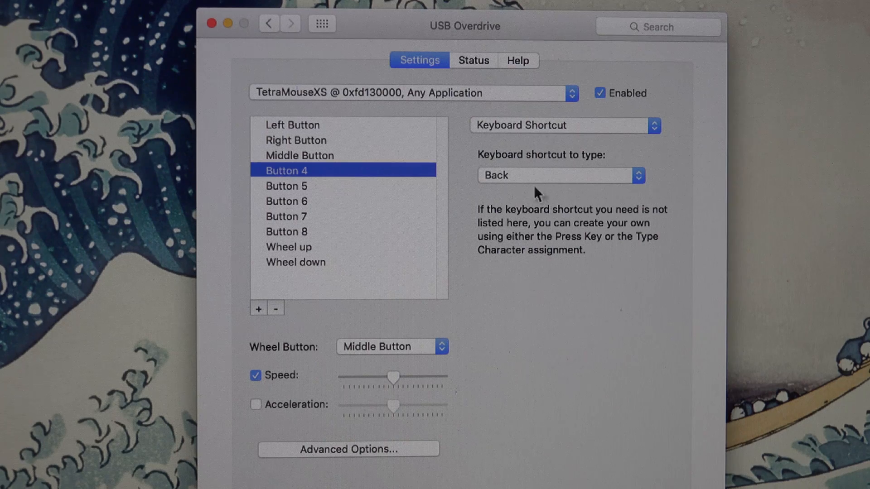
mouse_move(536, 153)
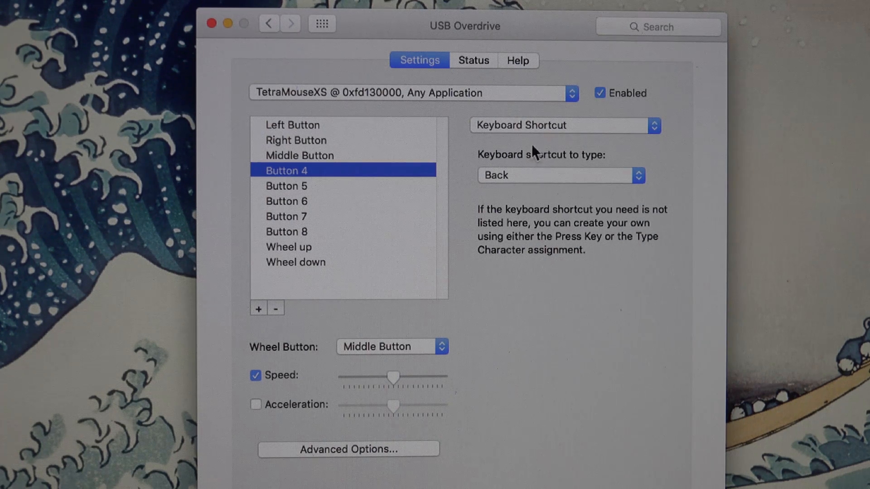
mouse_move(524, 203)
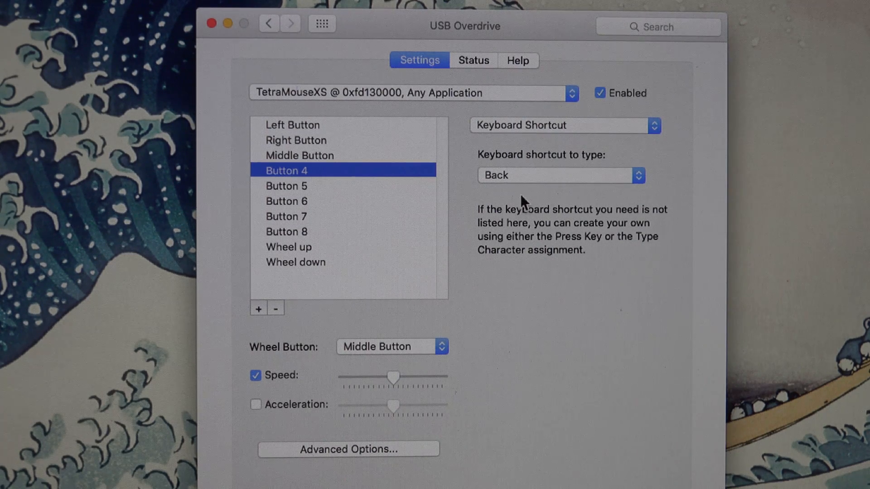
mouse_move(519, 187)
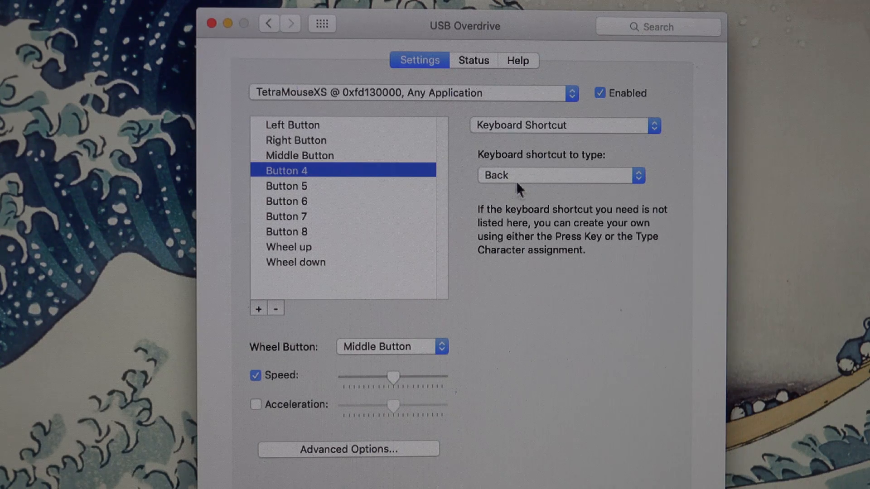
mouse_move(330, 175)
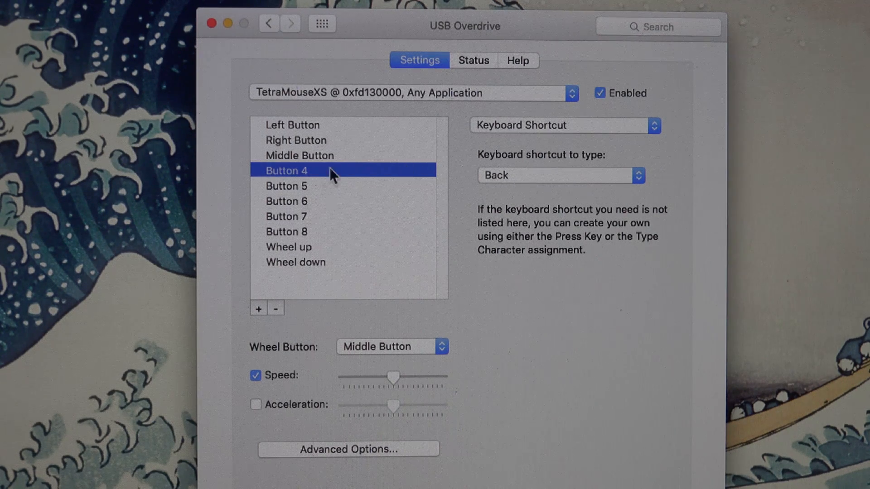
- Show Button 5's Keyboard Shortcut mapping that types Forward
left_click(286, 185)
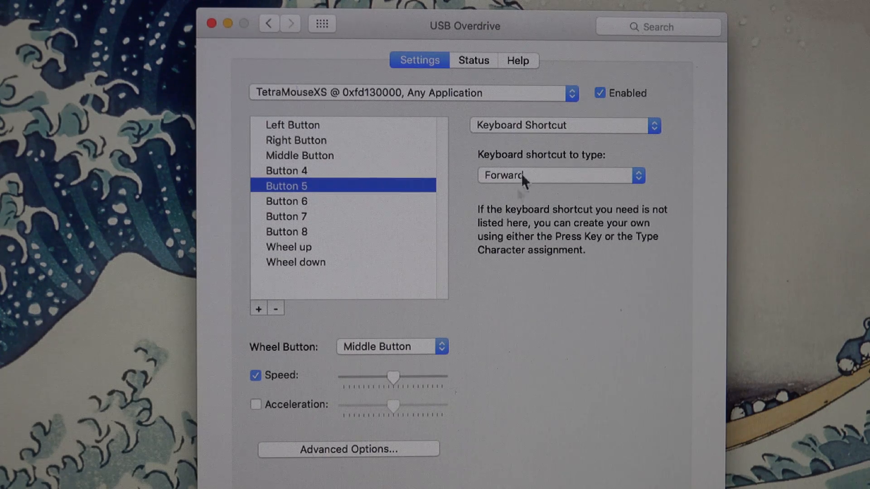
mouse_move(521, 195)
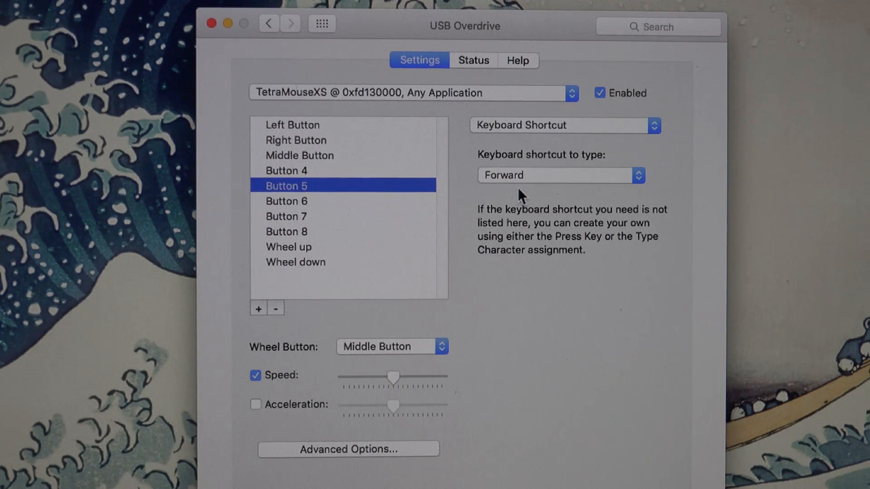
mouse_move(354, 154)
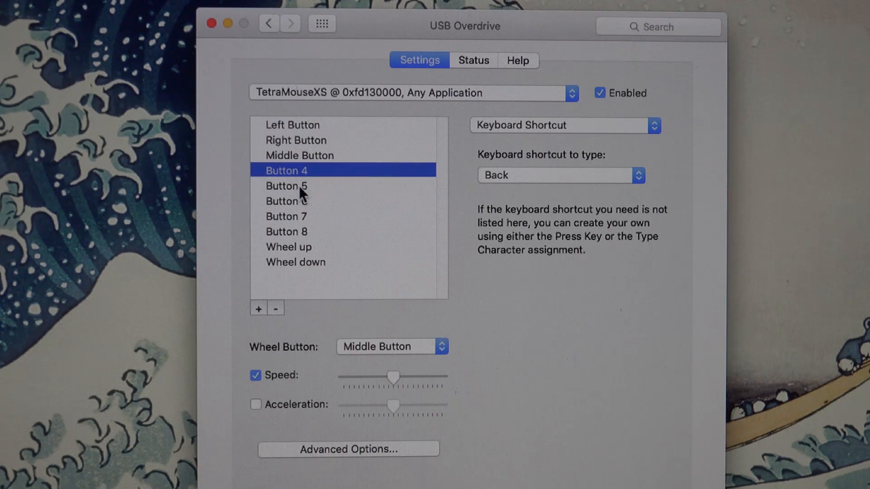
left_click(286, 185)
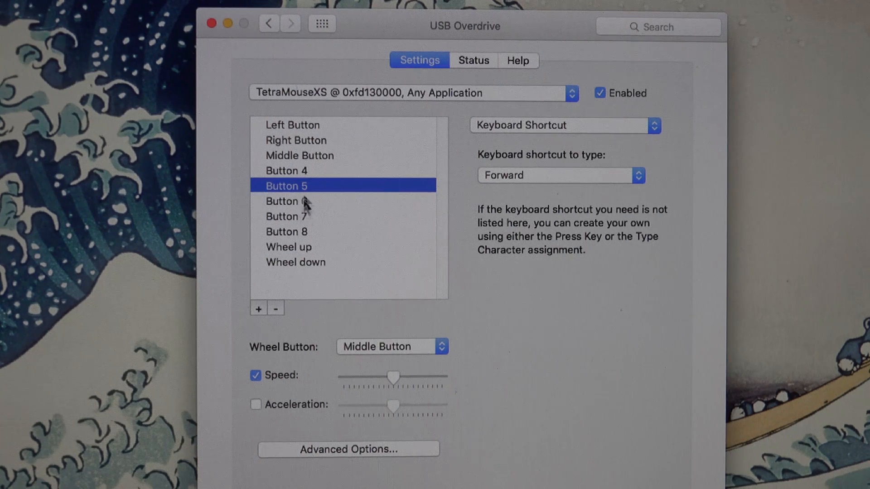
- Review Button 6 on Command+- and Button 7 on Press Key Command+=
left_click(286, 200)
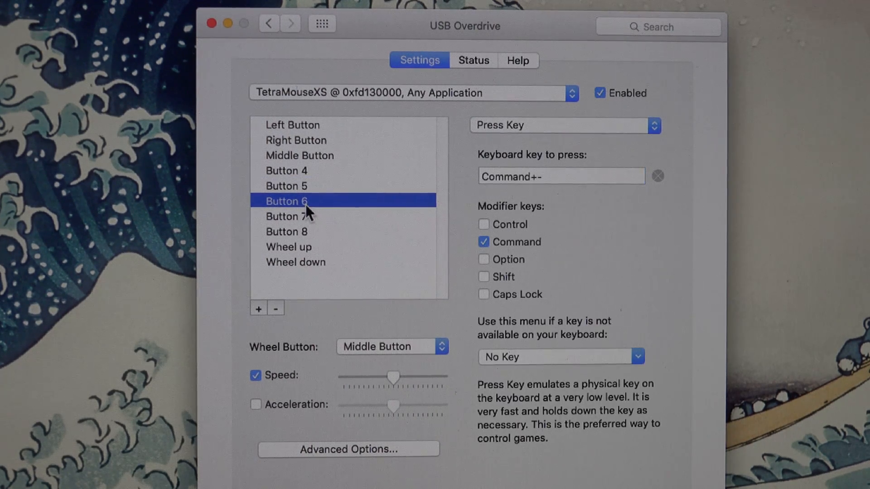
mouse_move(520, 205)
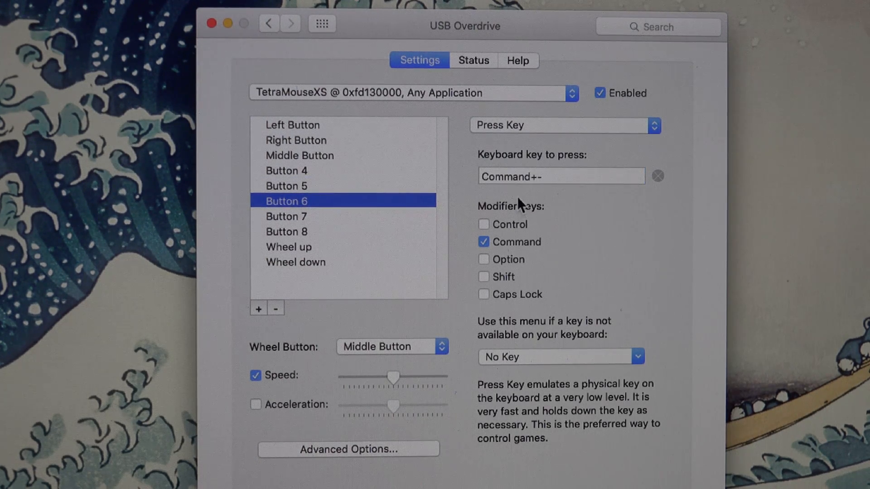
mouse_move(522, 193)
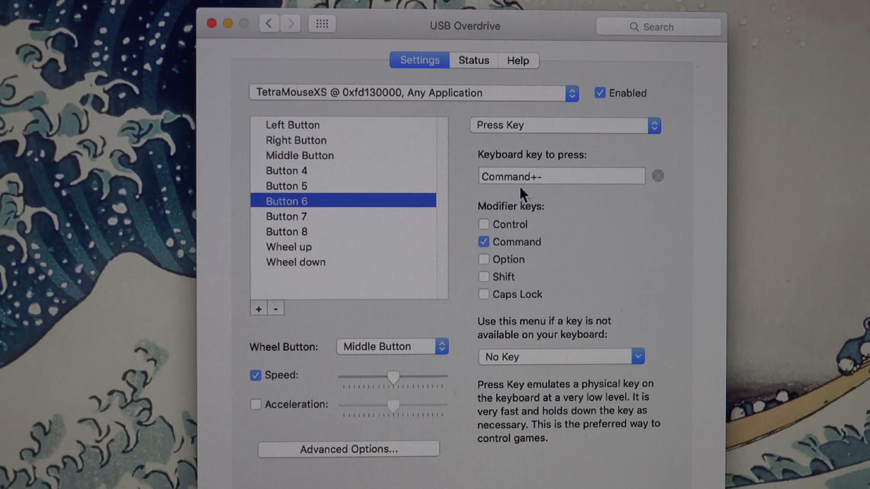
mouse_move(333, 205)
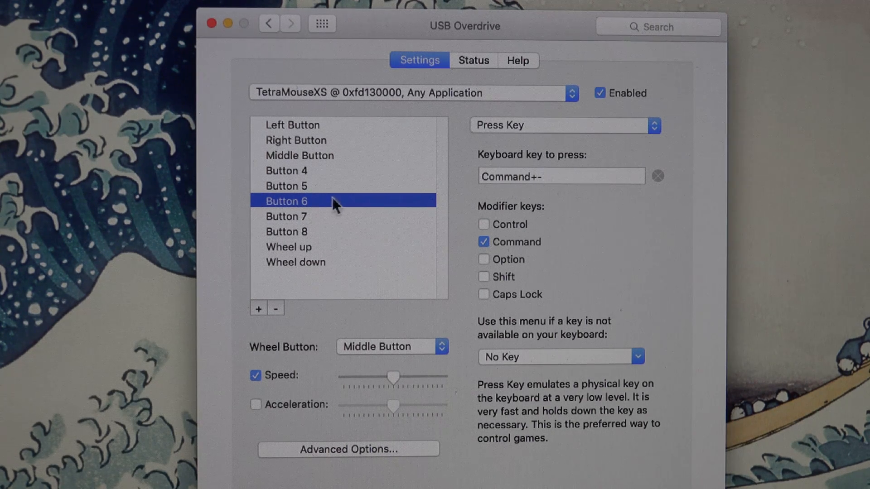
mouse_move(303, 222)
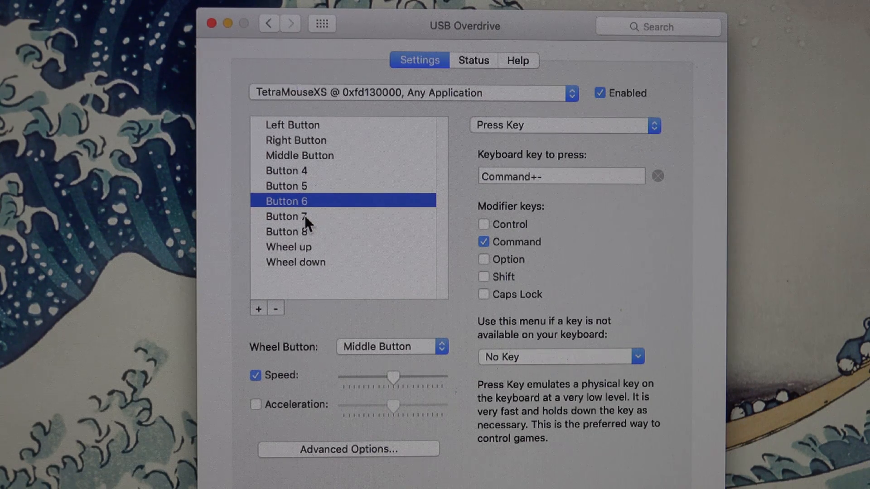
left_click(287, 216)
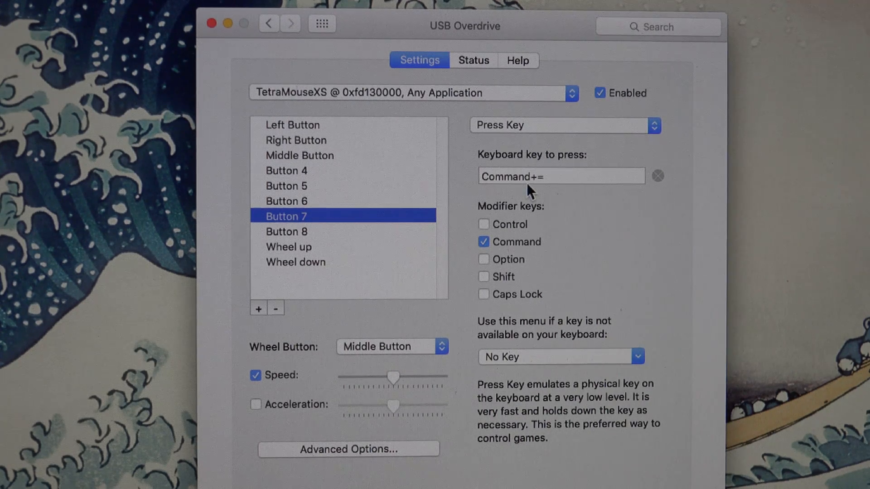
mouse_move(373, 218)
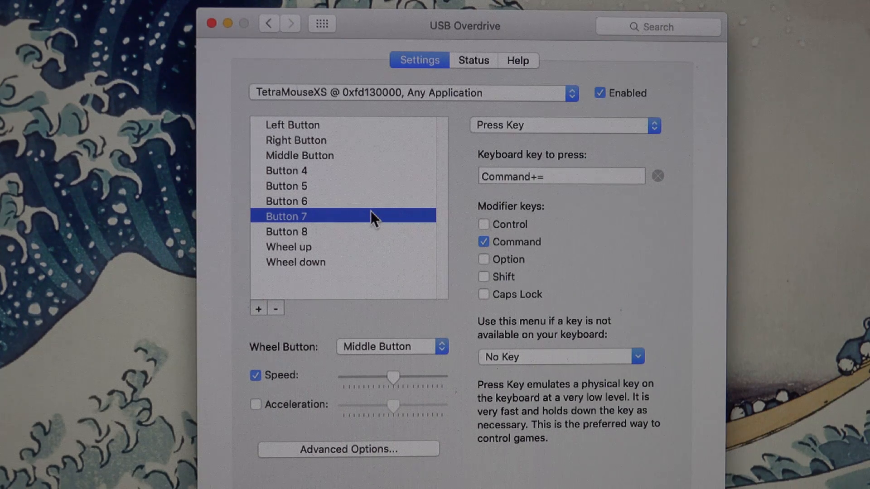
mouse_move(370, 219)
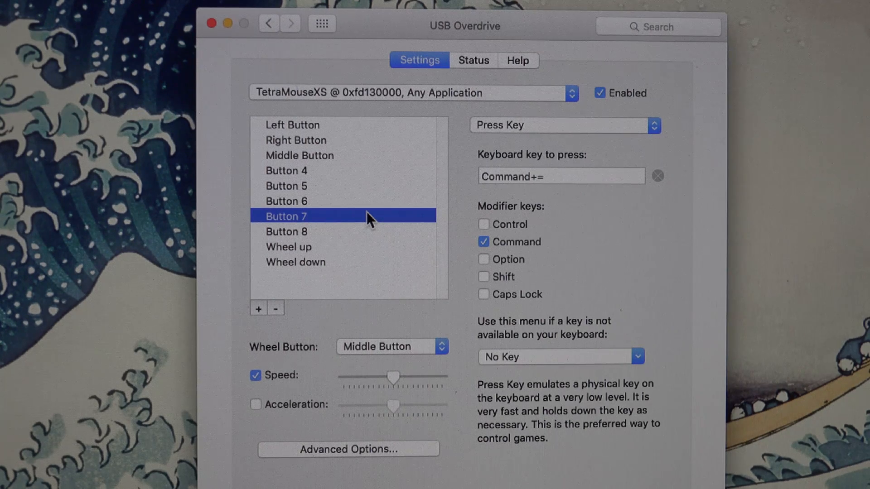
mouse_move(319, 255)
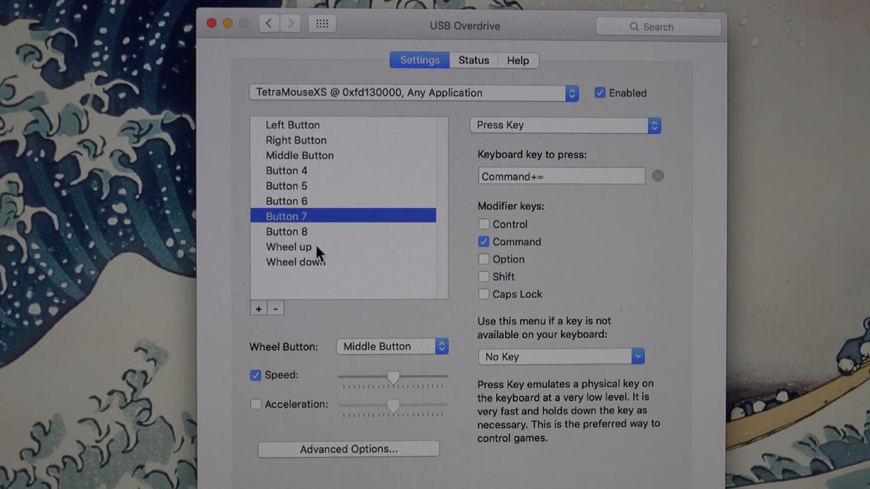
- Show Button 8 mapped to Launch Application opening Dashboard
left_click(287, 231)
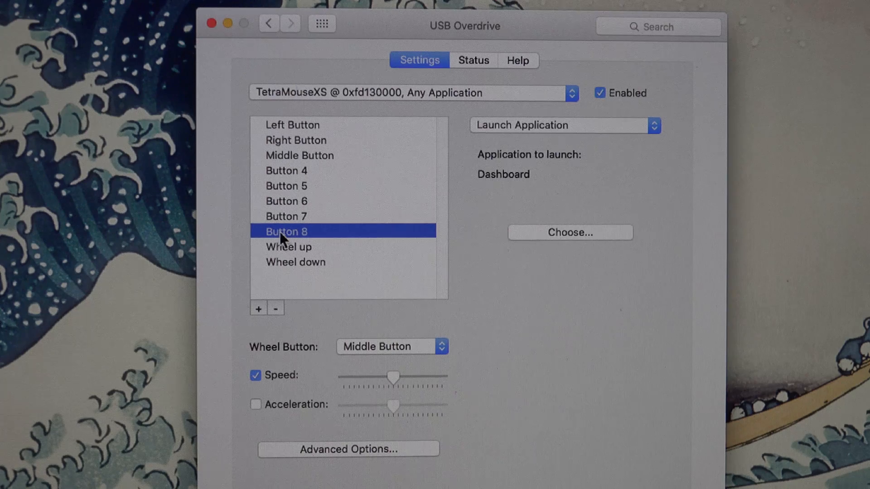
mouse_move(534, 135)
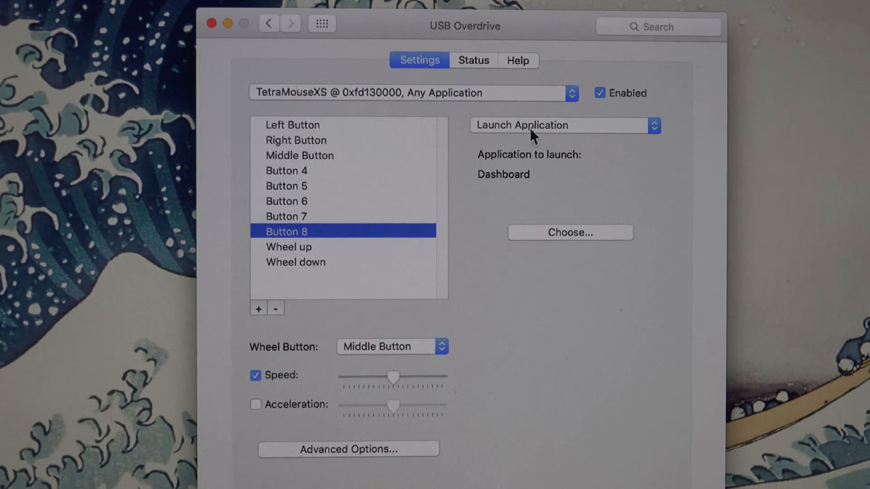
mouse_move(496, 210)
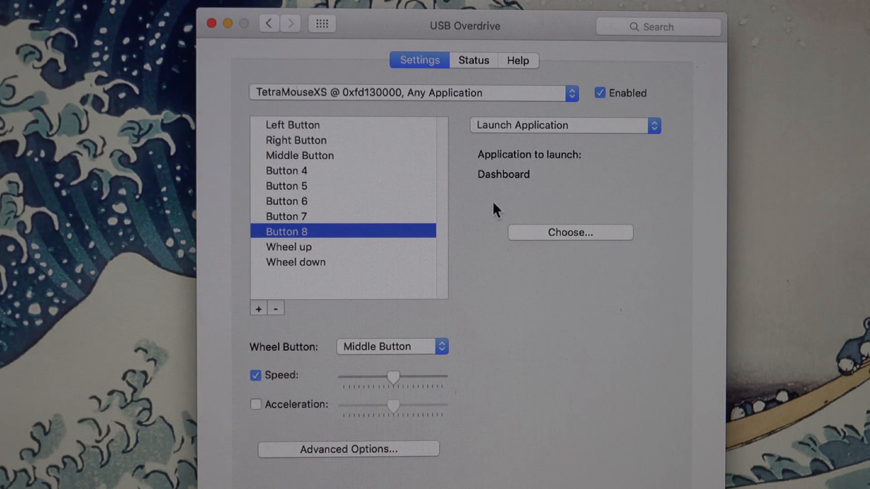
mouse_move(319, 258)
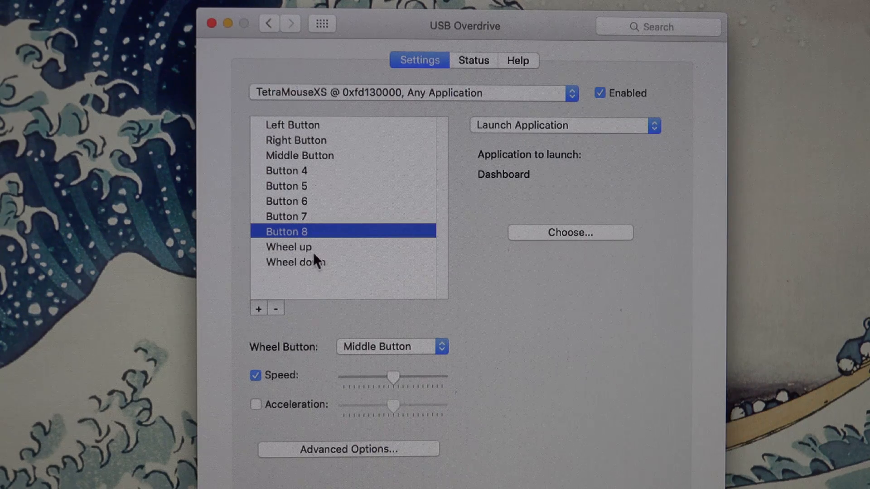
mouse_move(313, 256)
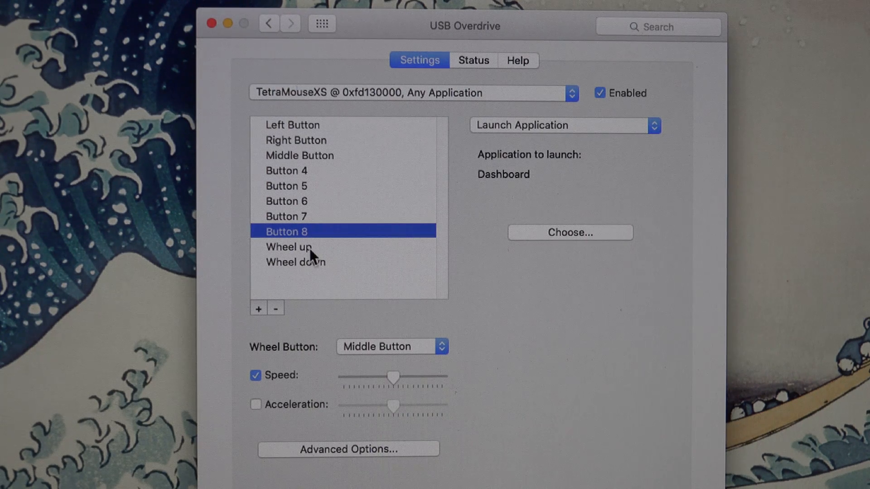
- Review Wheel up as Scroll Up and Wheel down as Scroll Down, both Accelerated
left_click(288, 247)
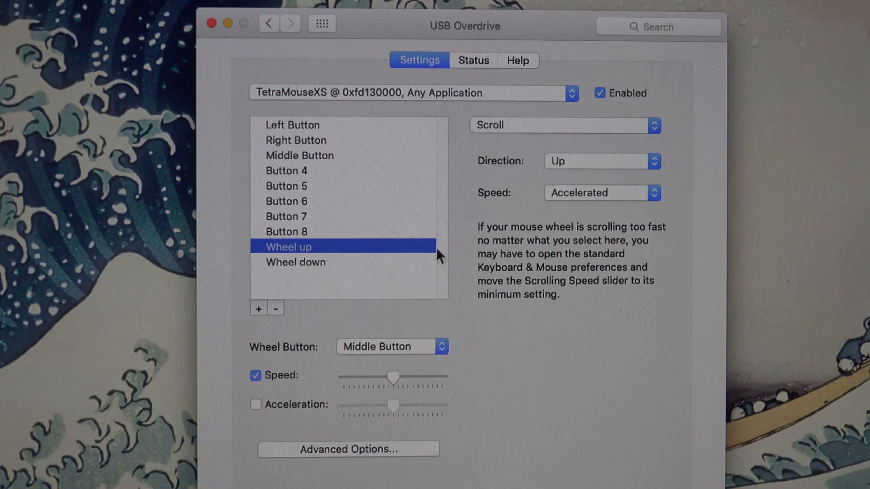
mouse_move(546, 199)
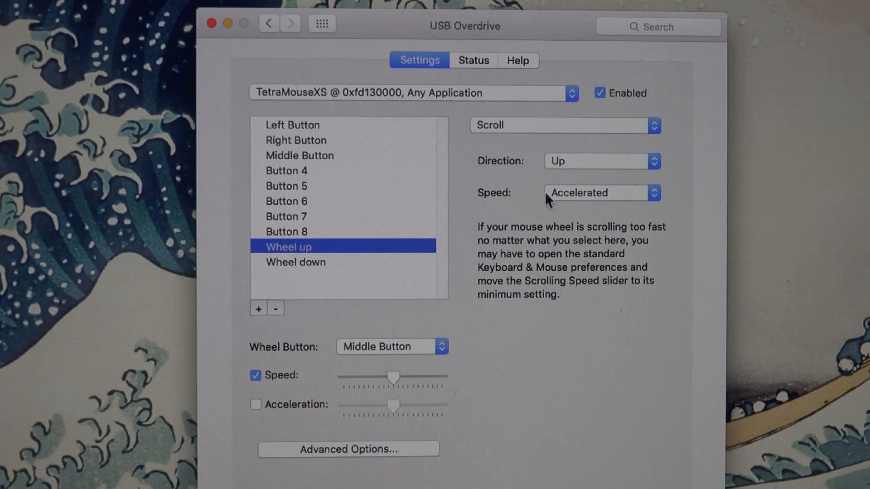
mouse_move(513, 166)
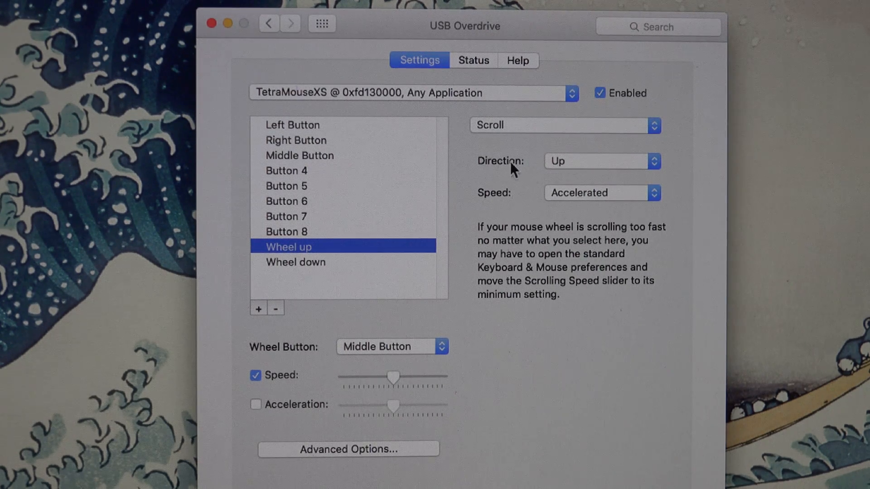
mouse_move(318, 277)
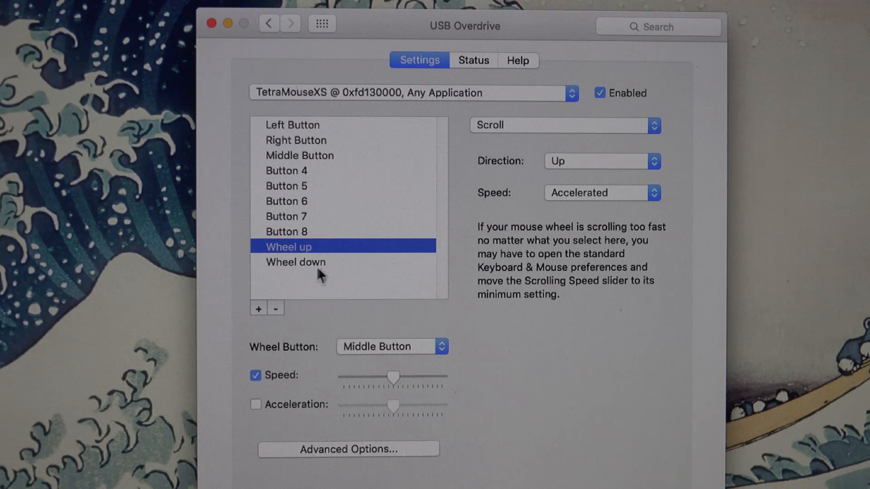
left_click(296, 262)
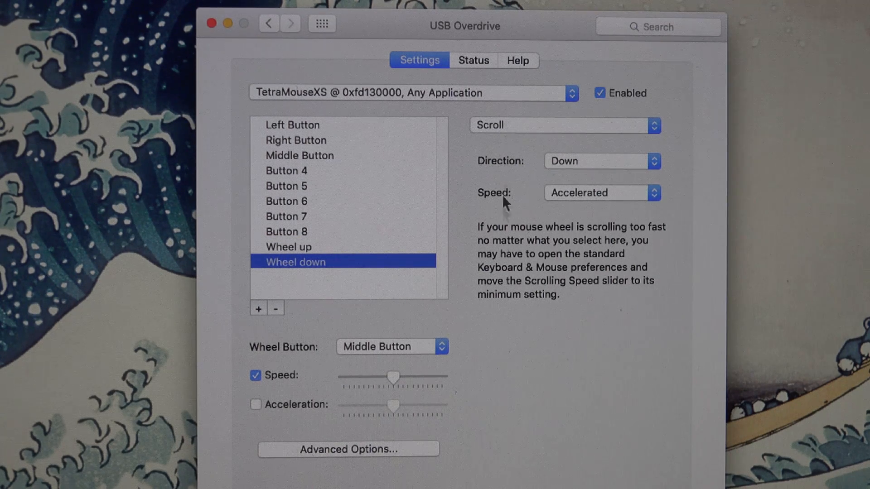
mouse_move(432, 192)
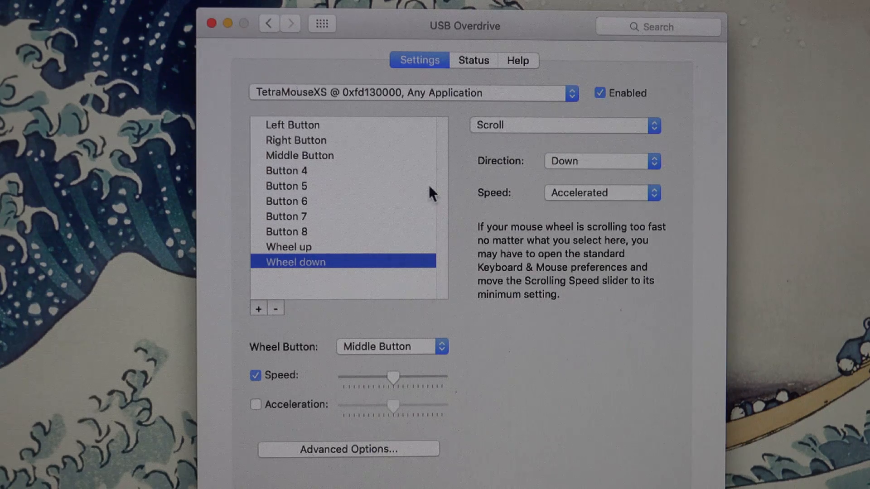
mouse_move(441, 158)
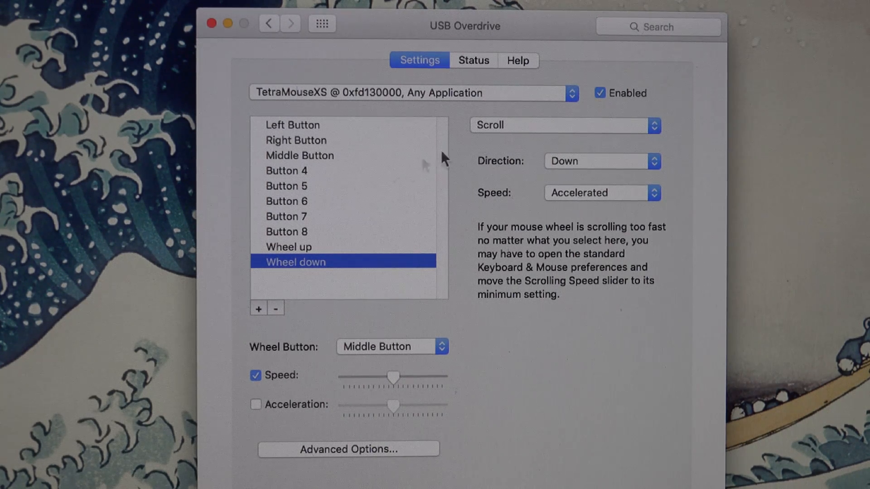
mouse_move(486, 71)
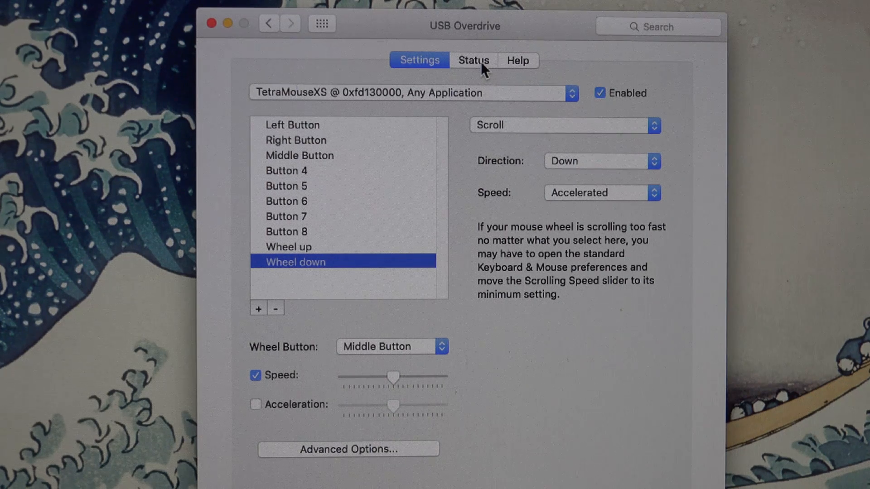
left_click(473, 60)
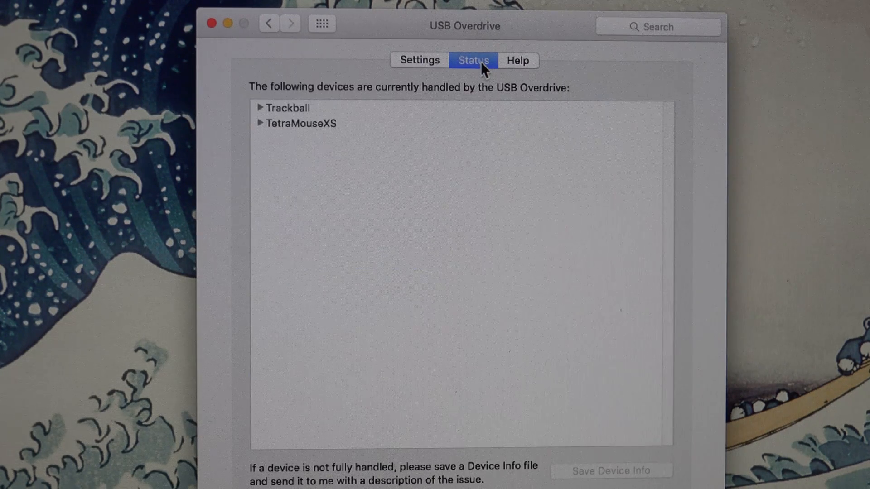
mouse_move(420, 138)
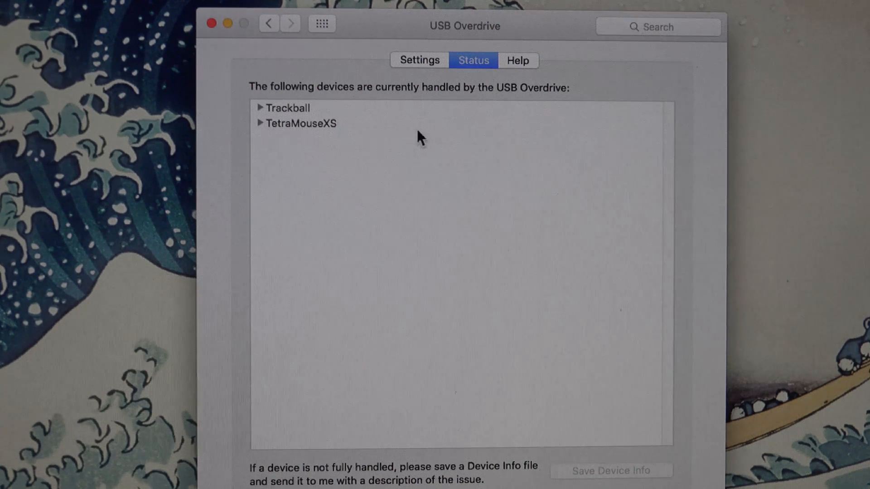
mouse_move(350, 156)
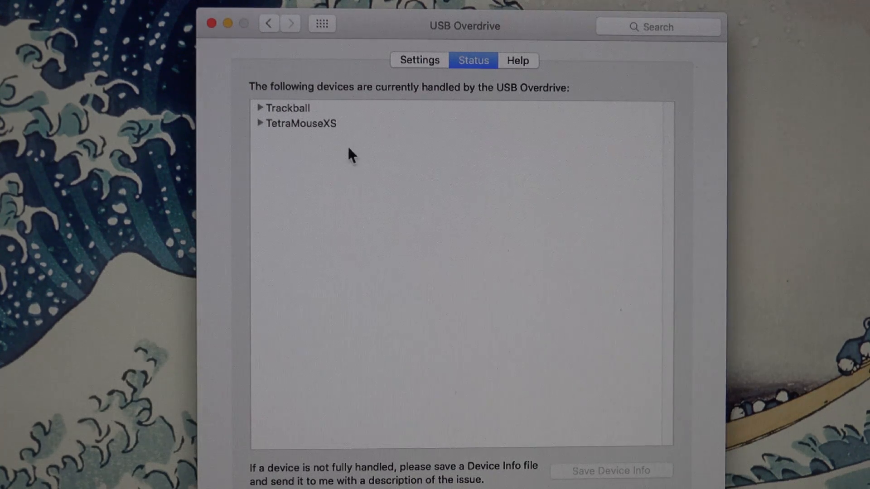
mouse_move(278, 134)
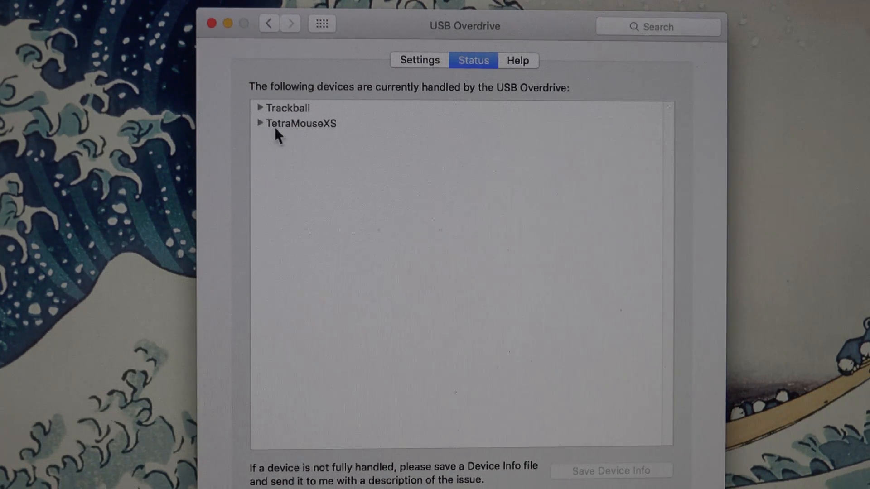
mouse_move(265, 127)
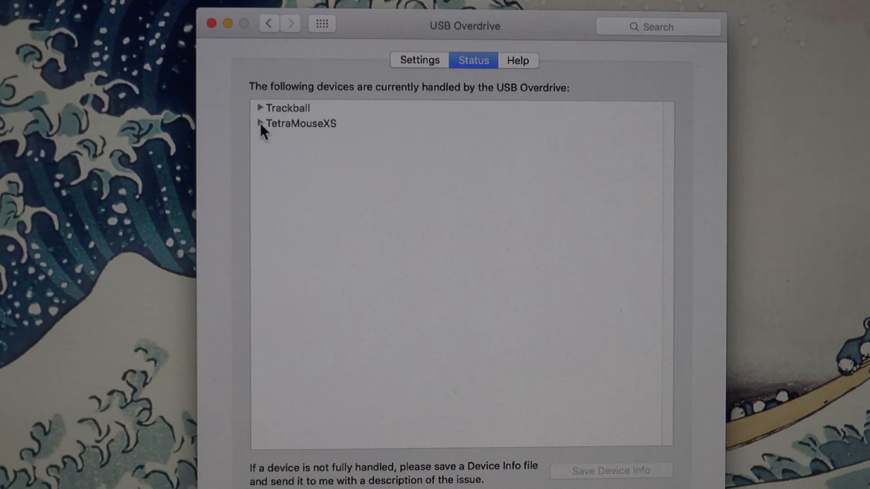
left_click(259, 123)
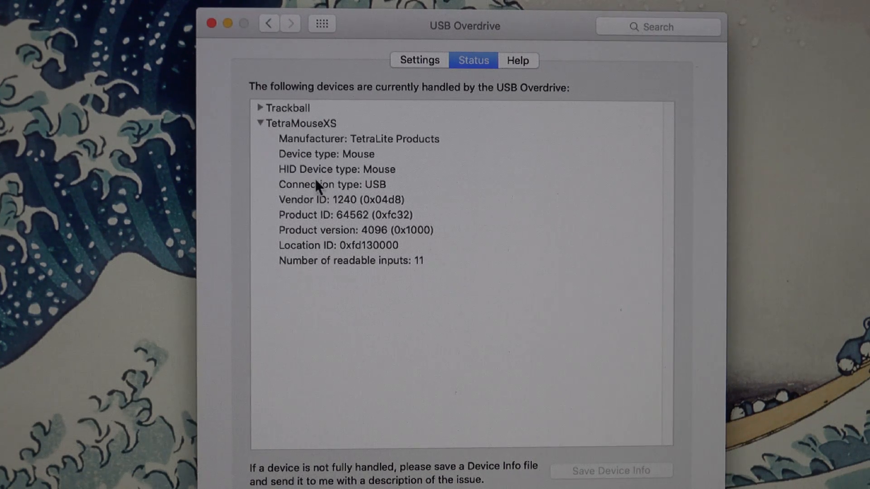
mouse_move(561, 109)
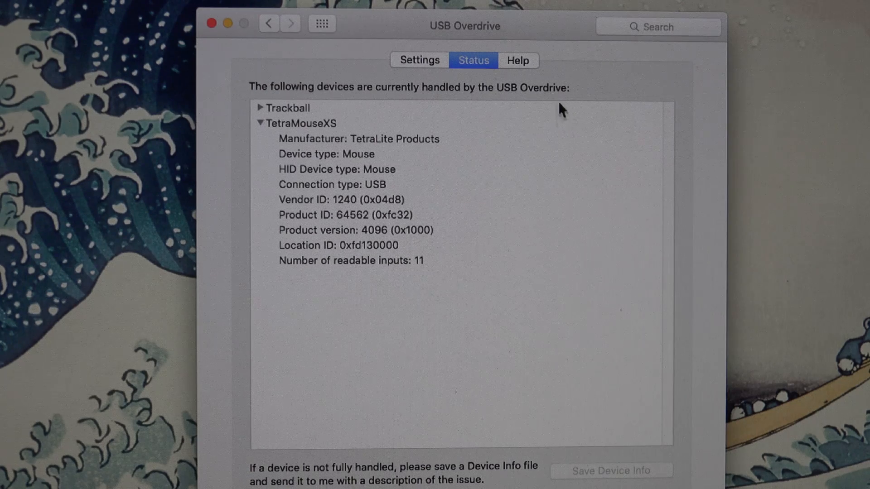
left_click(419, 60)
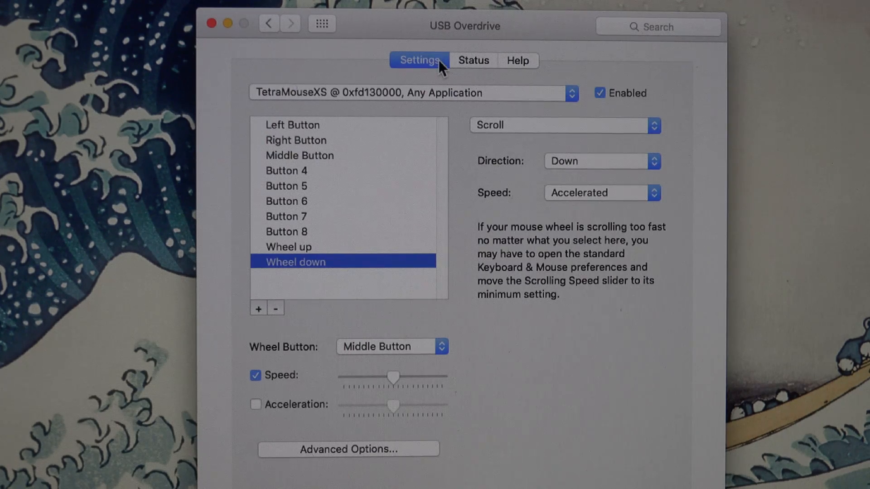
mouse_move(542, 356)
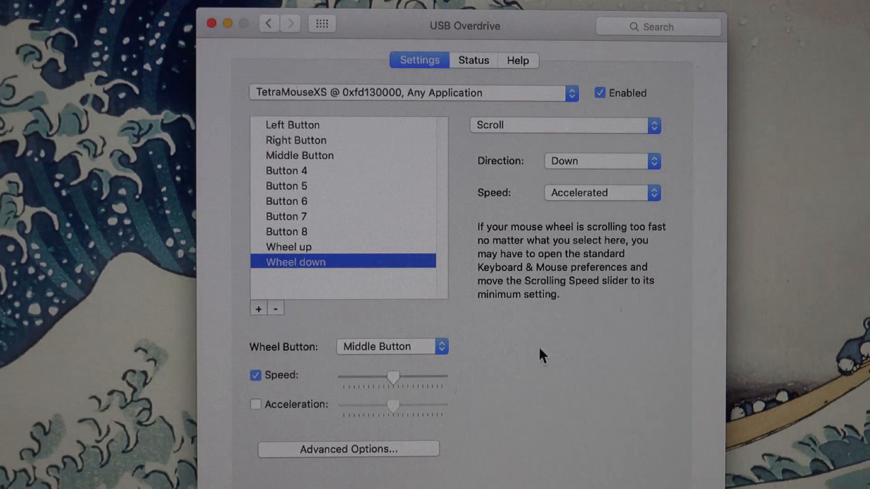